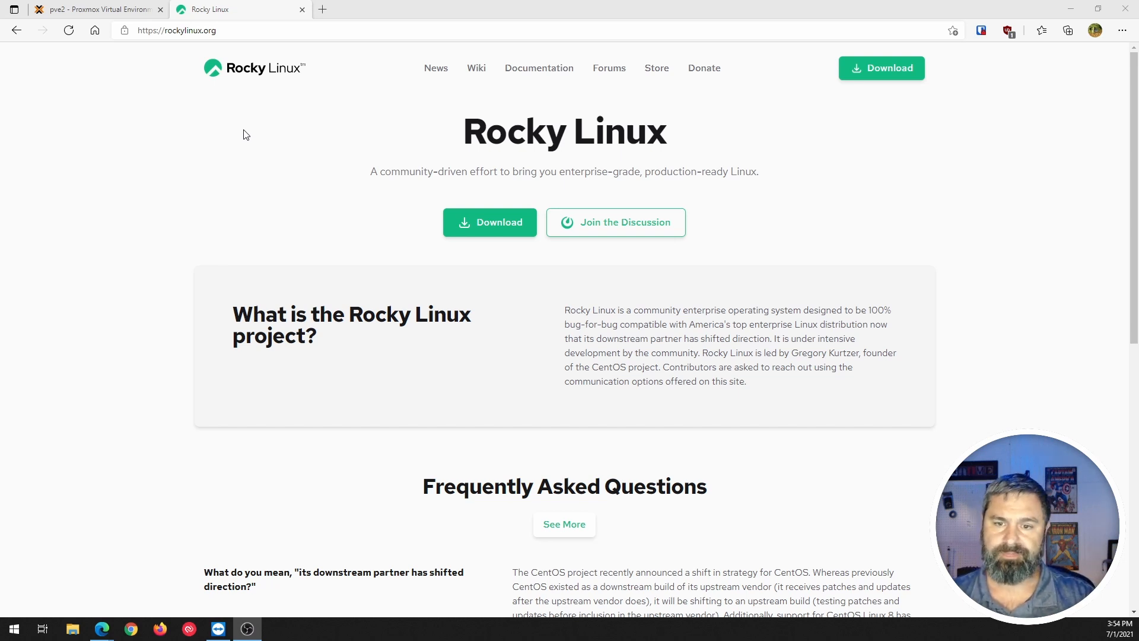
{"action": "mouse_move", "coordinate": [544, 346]}
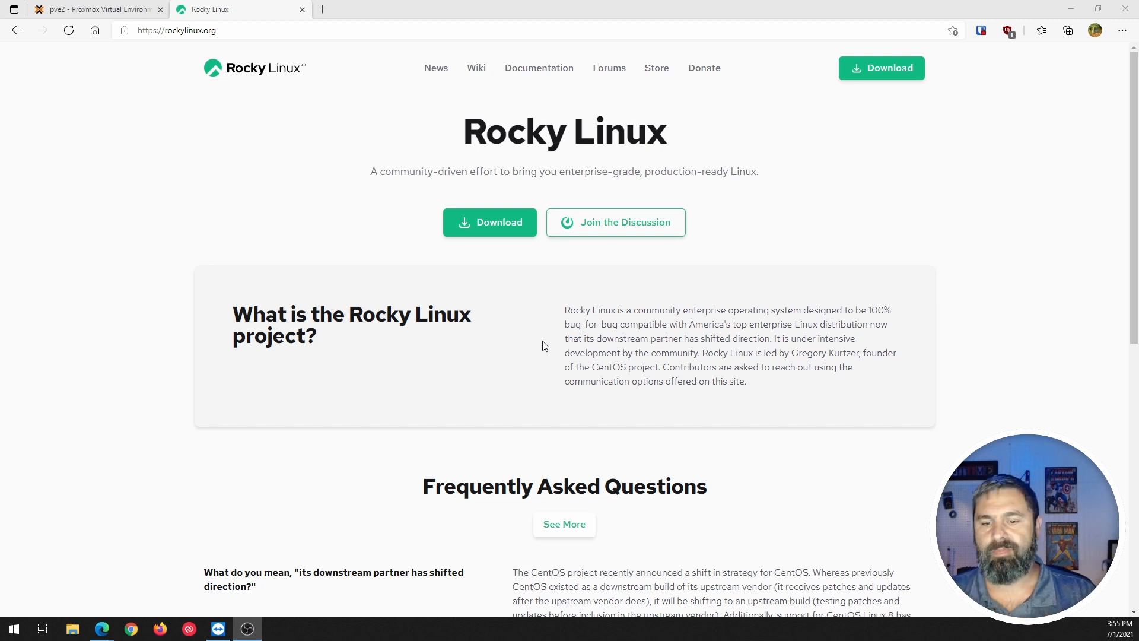
Step: Scroll around the Rocky Linux website page in Edge
{"action": "scroll", "scroll_direction": "down", "scroll_amount": 3}
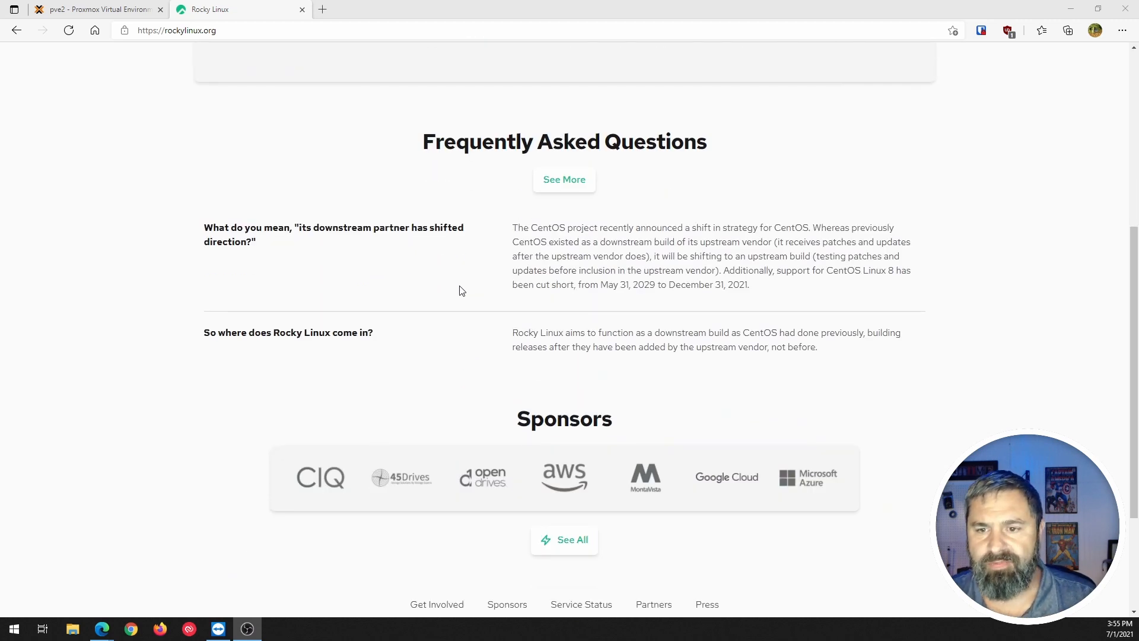
{"action": "mouse_move", "coordinate": [670, 295]}
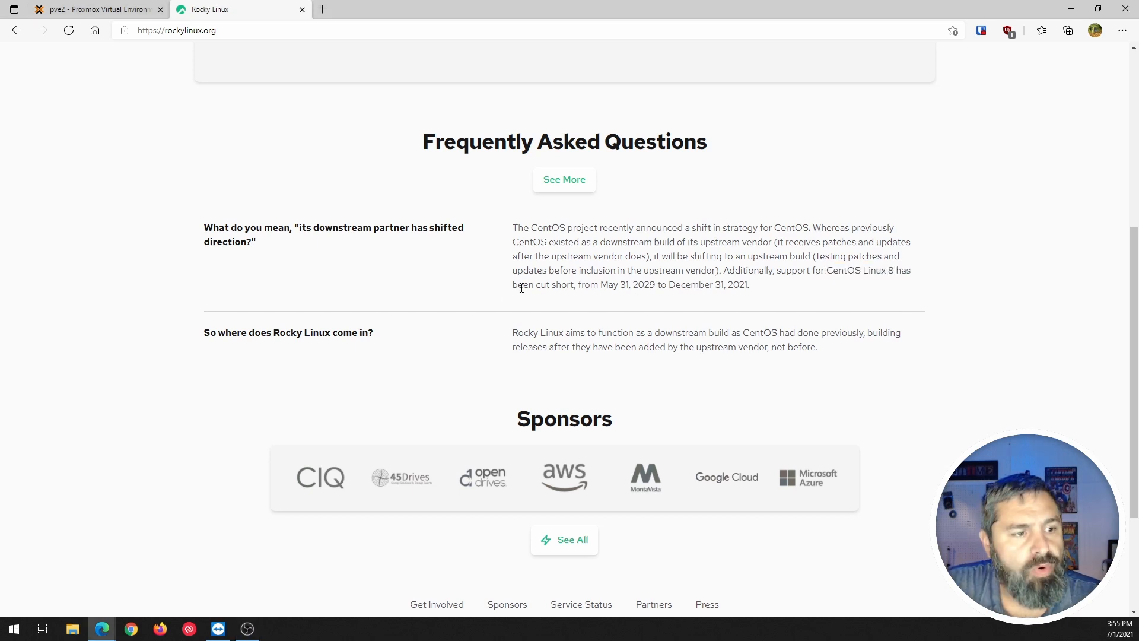
{"action": "double_click", "coordinate": [529, 284]}
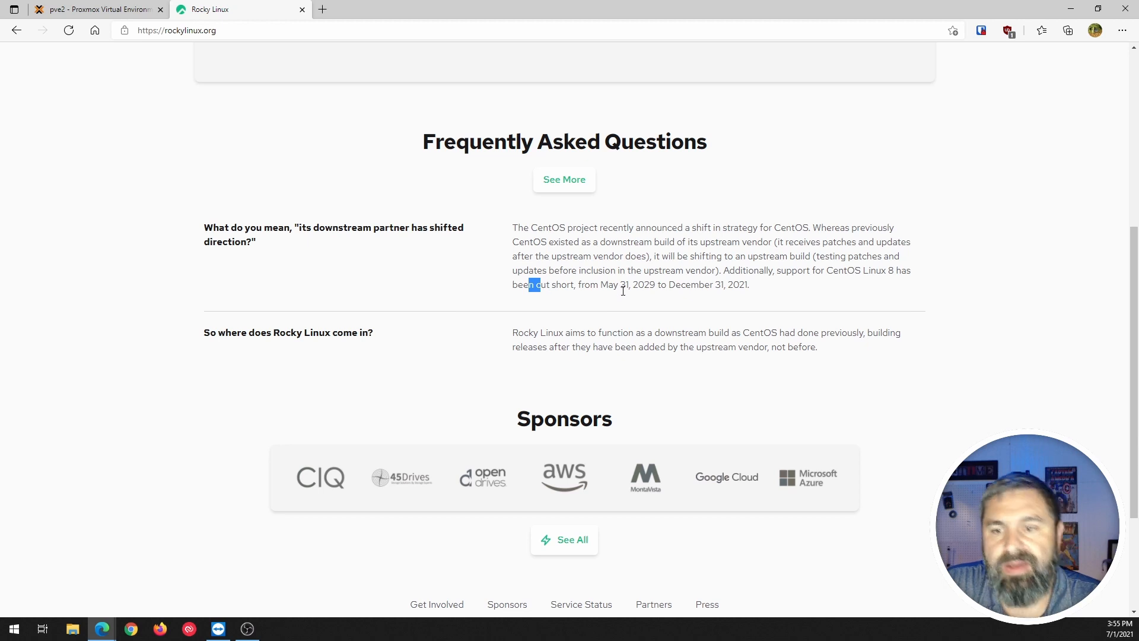
{"action": "mouse_move", "coordinate": [647, 295]}
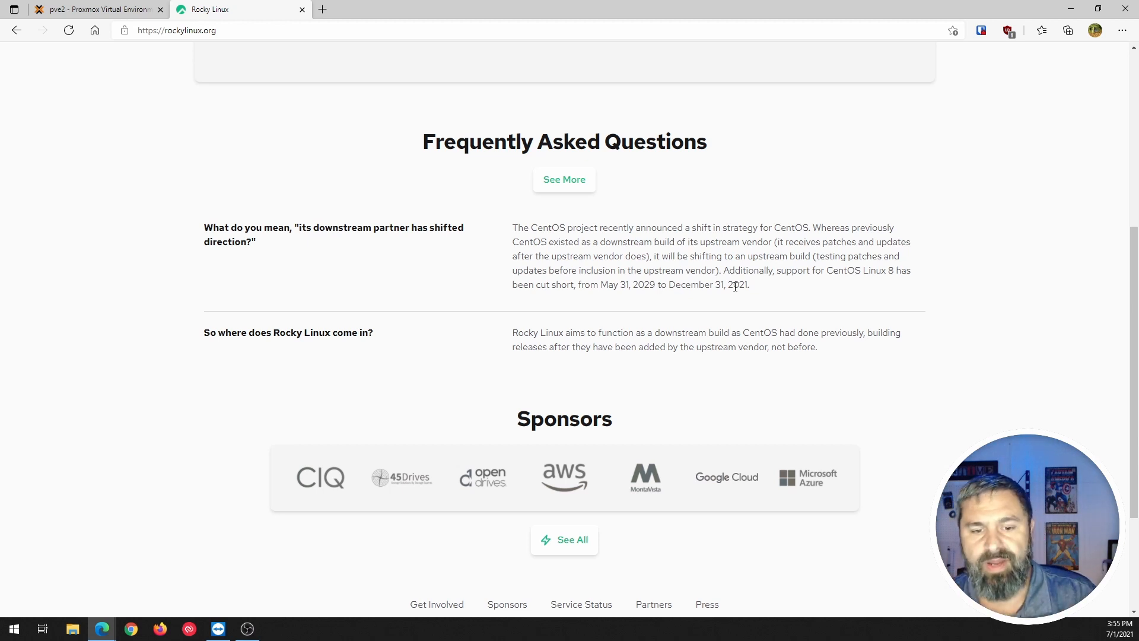
{"action": "mouse_move", "coordinate": [763, 298]}
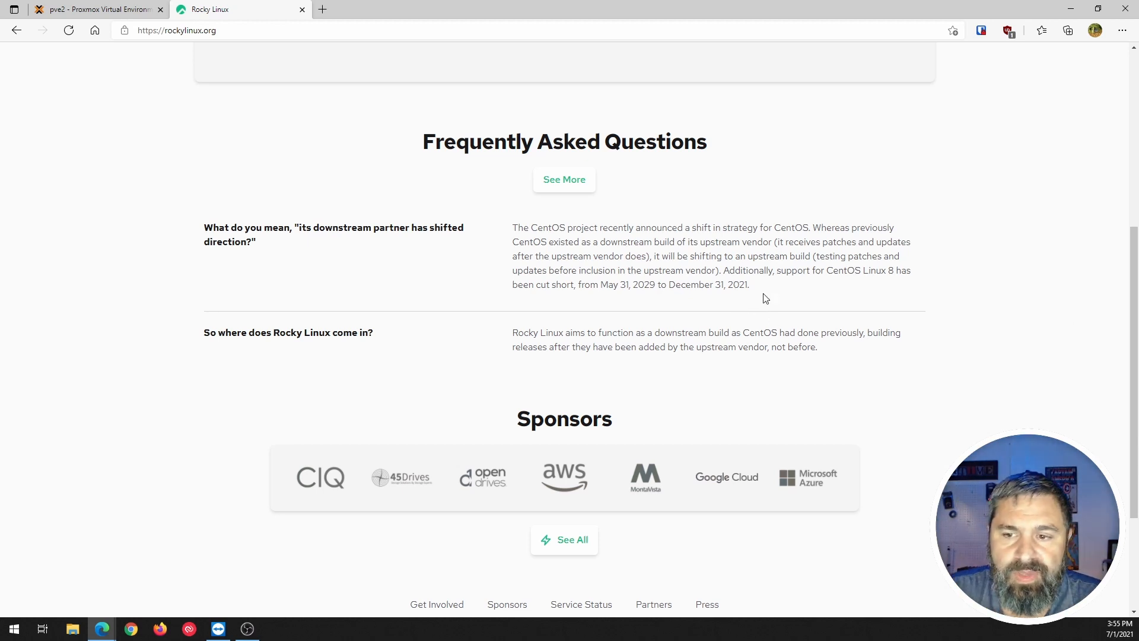
{"action": "mouse_move", "coordinate": [761, 298]}
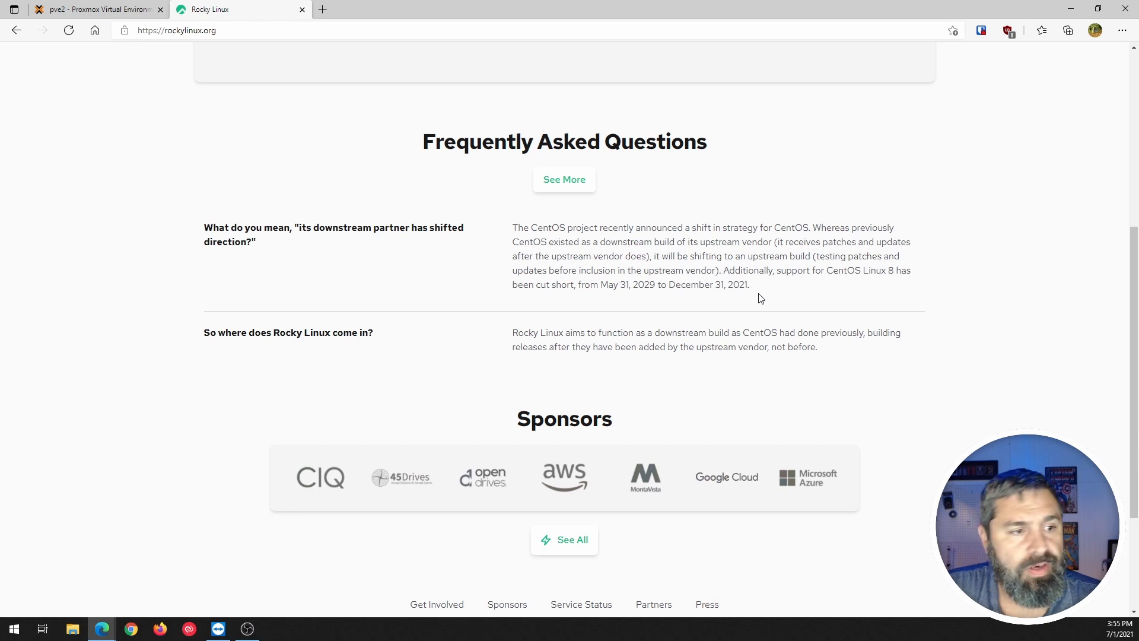
{"action": "mouse_move", "coordinate": [271, 485]}
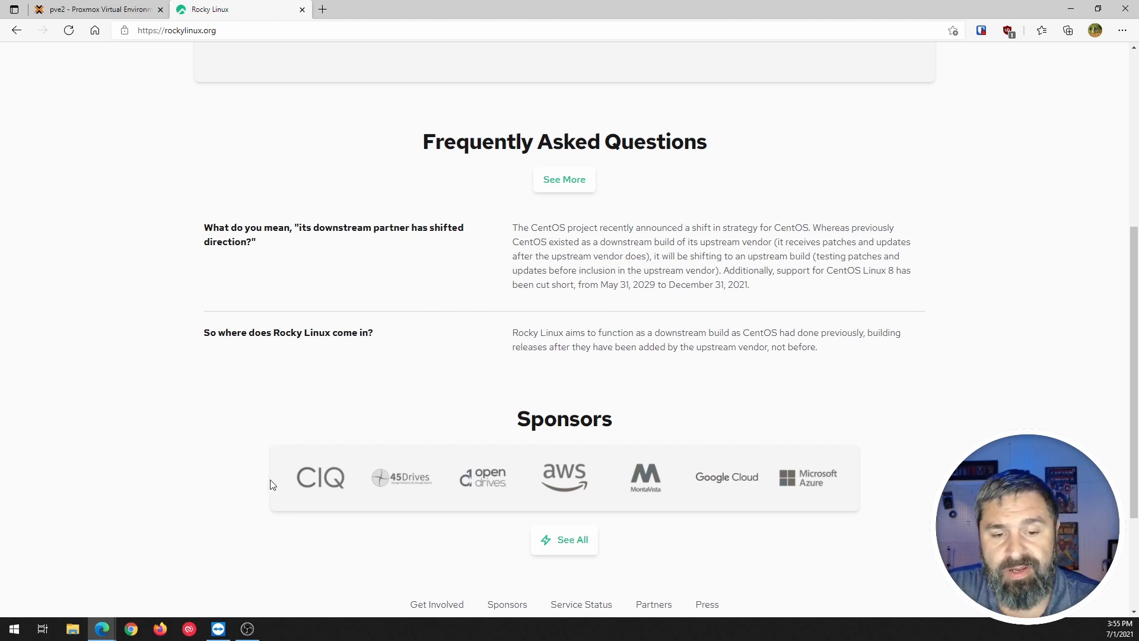
{"action": "scroll", "scroll_direction": "down", "scroll_amount": 3}
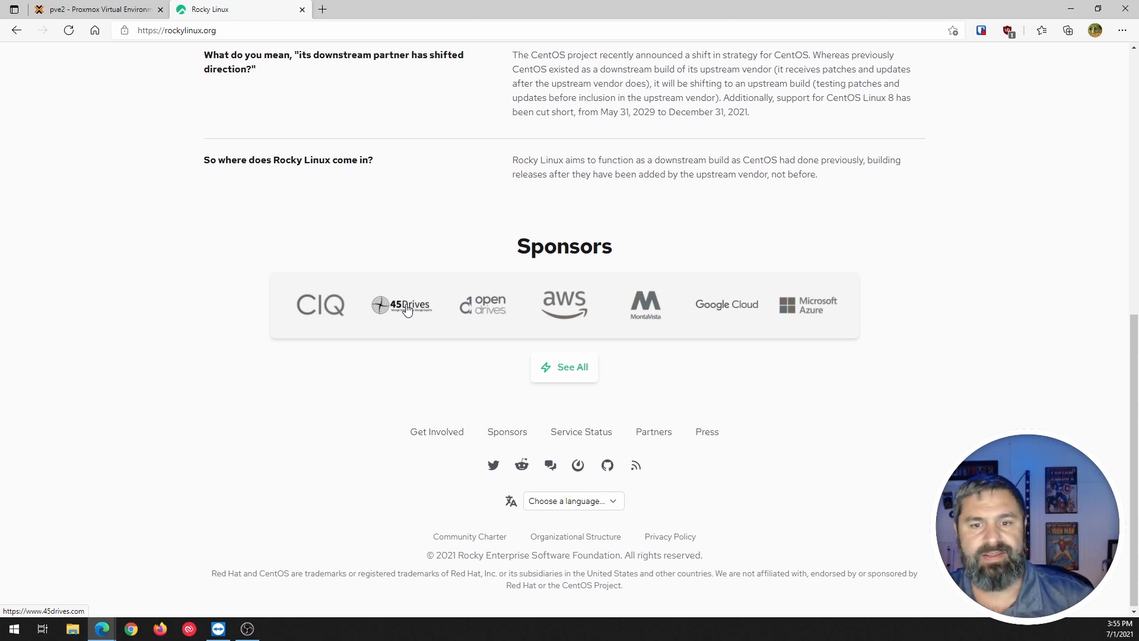
{"action": "mouse_move", "coordinate": [749, 295]}
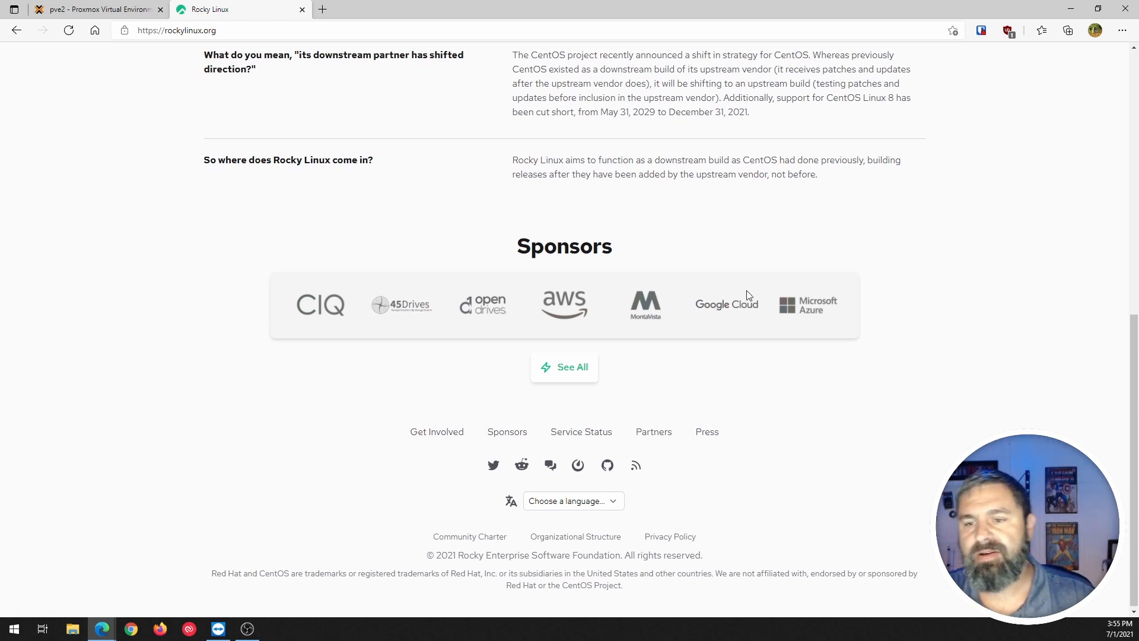
{"action": "scroll", "scroll_direction": "up", "scroll_amount": 3}
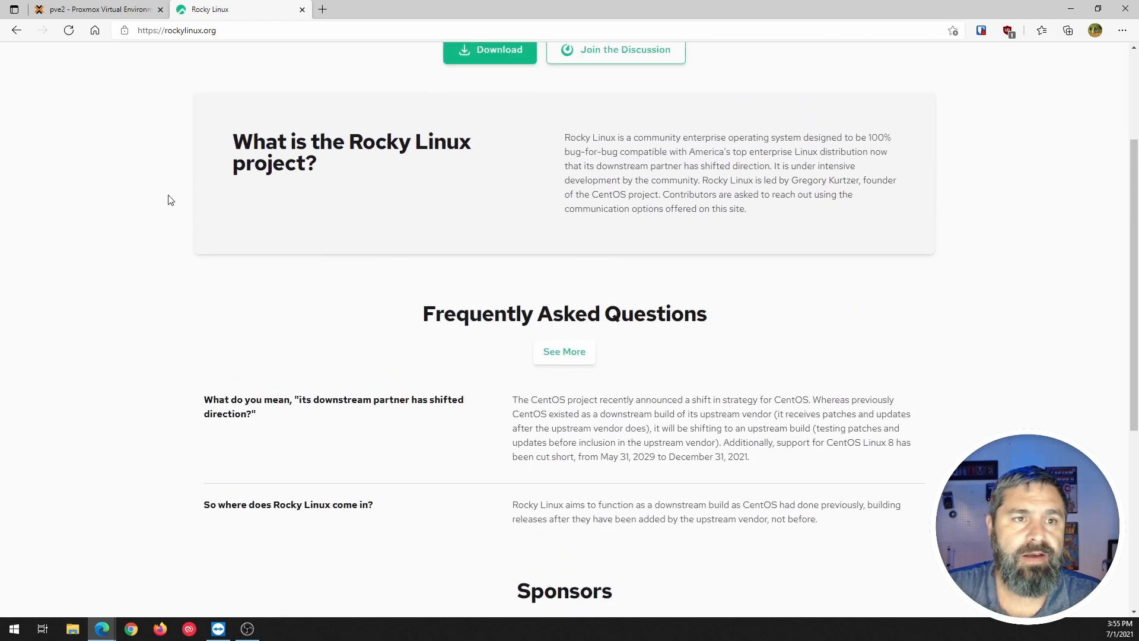
{"action": "scroll", "scroll_direction": "up", "scroll_amount": 3}
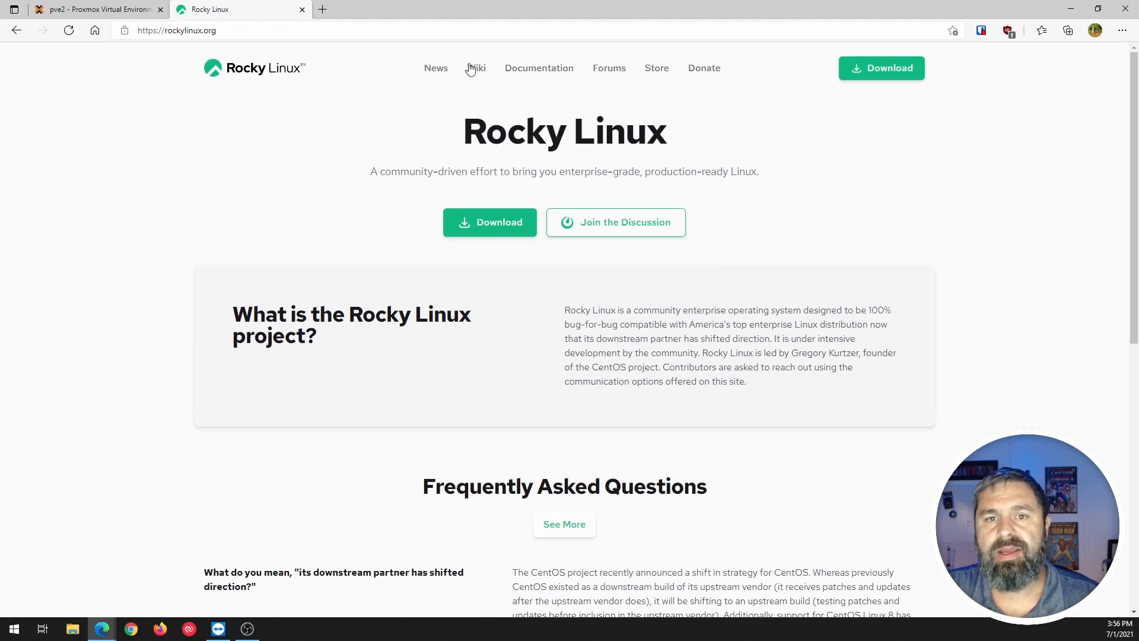
Step: Open the 'Rocky Linux 8.4 GA Available Now' post from News and read through it
{"action": "left_click", "coordinate": [436, 68]}
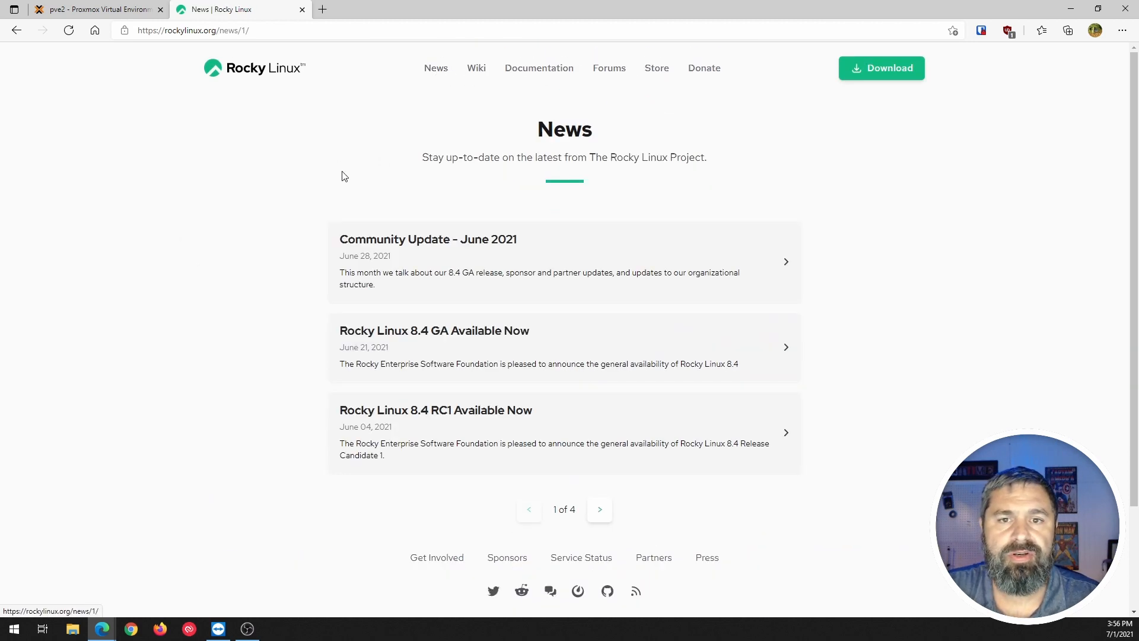
{"action": "mouse_move", "coordinate": [285, 282]}
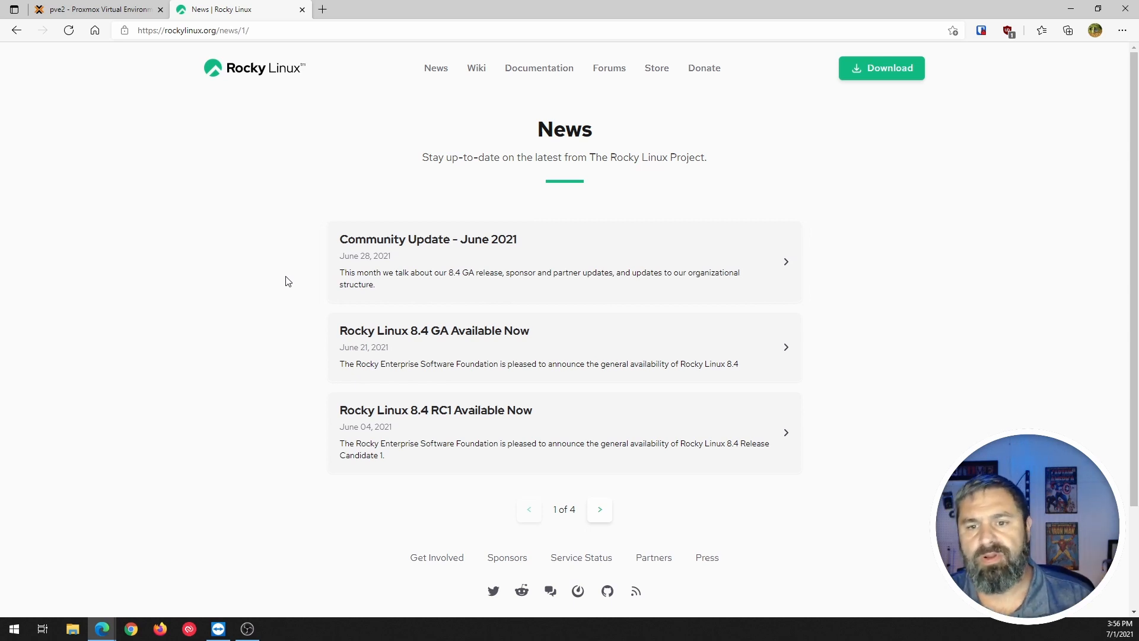
{"action": "mouse_move", "coordinate": [283, 295]}
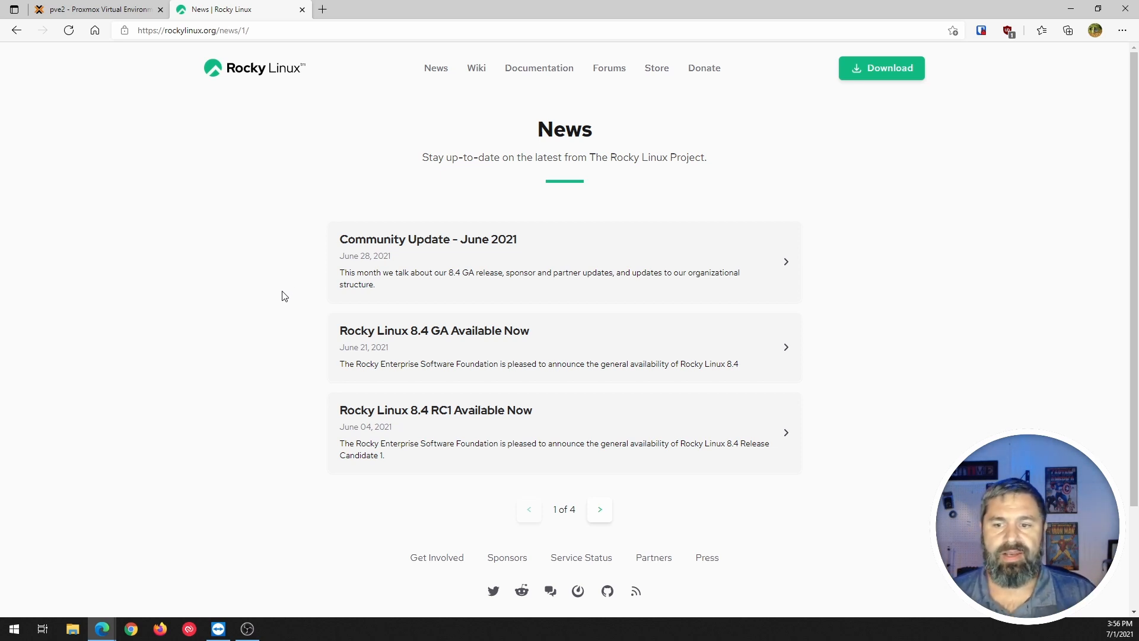
{"action": "left_click", "coordinate": [433, 331]}
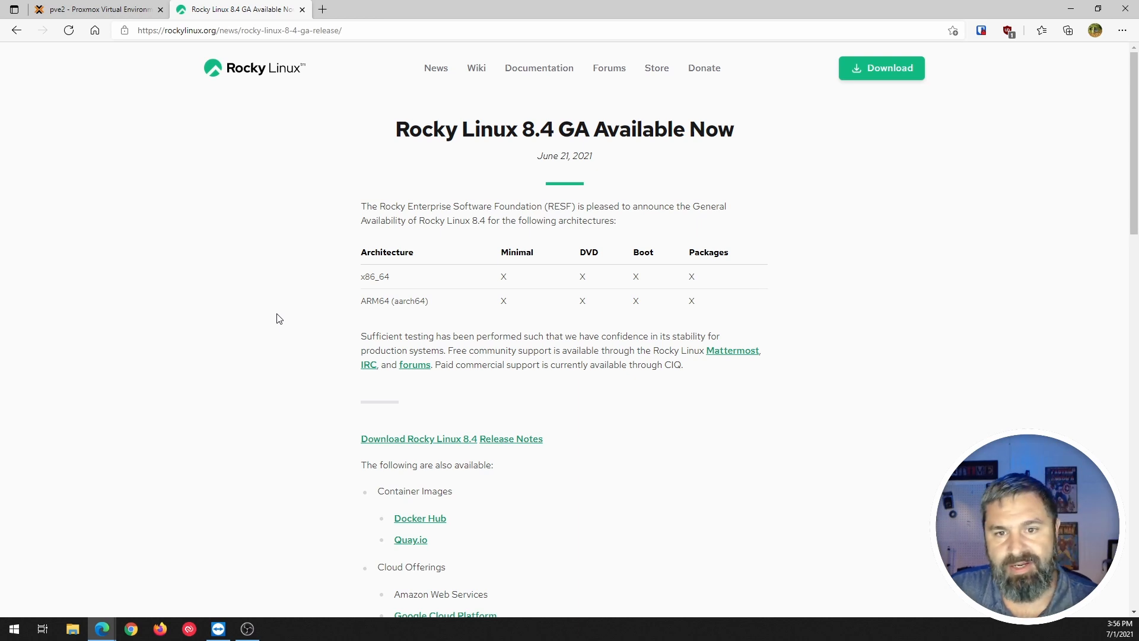
{"action": "mouse_move", "coordinate": [383, 278]}
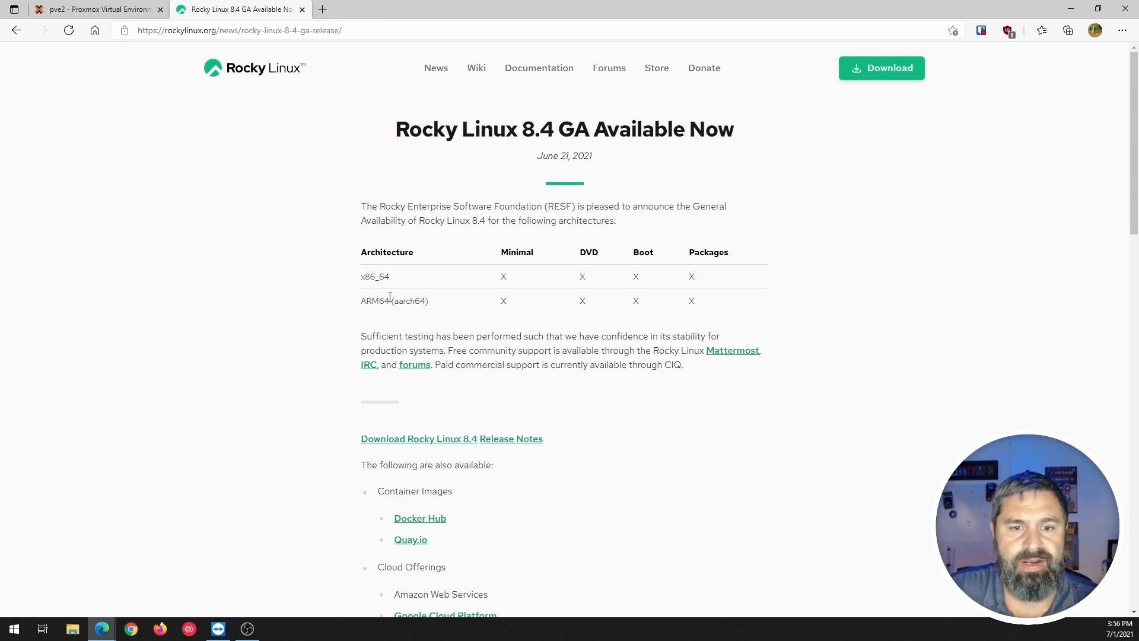
{"action": "mouse_move", "coordinate": [309, 297]}
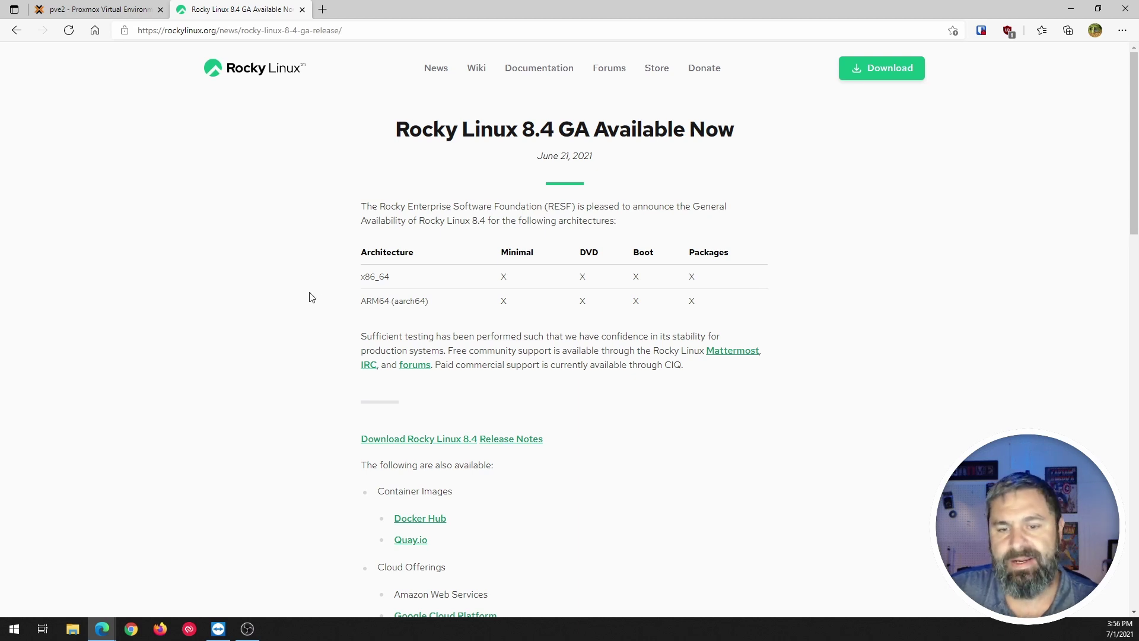
{"action": "scroll", "scroll_direction": "down", "scroll_amount": 3}
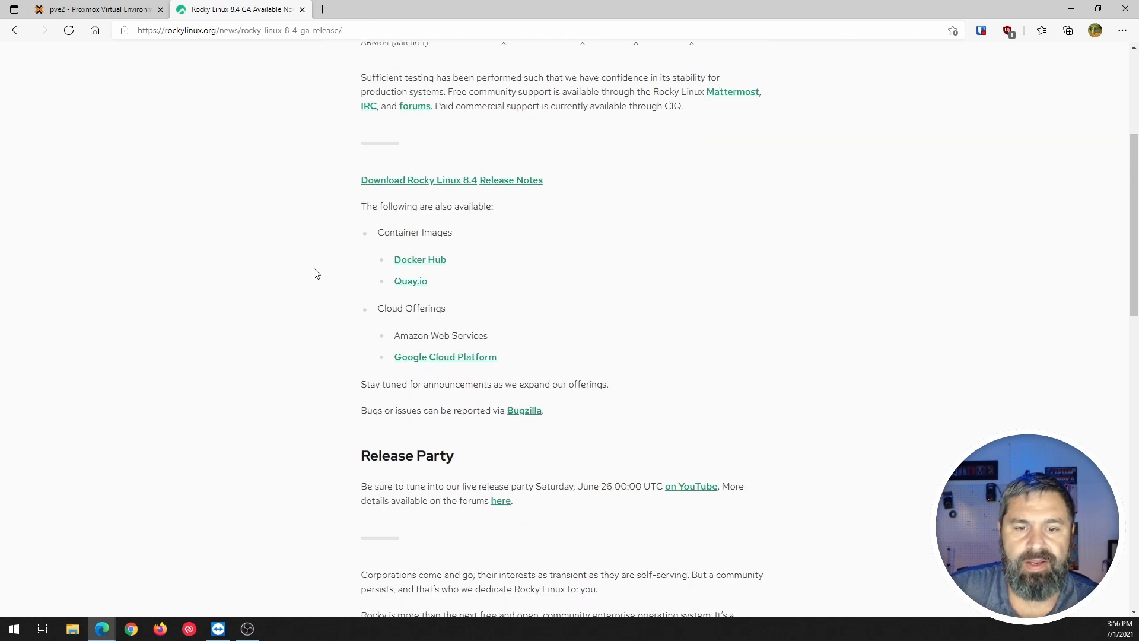
{"action": "scroll", "scroll_direction": "down", "scroll_amount": 3}
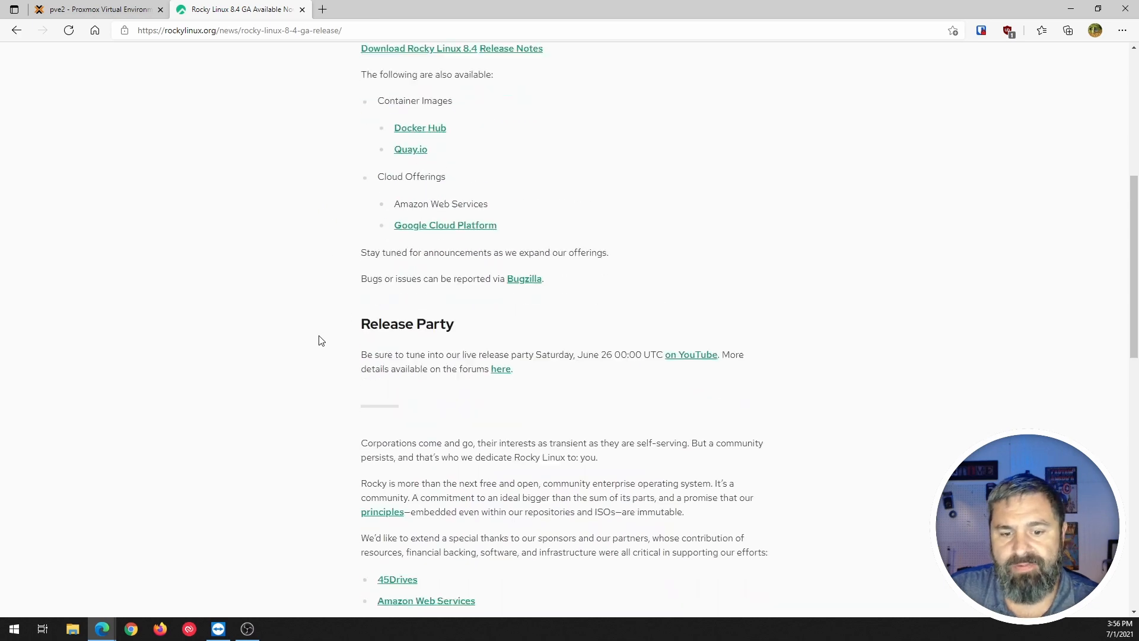
{"action": "scroll", "scroll_direction": "up", "scroll_amount": 3}
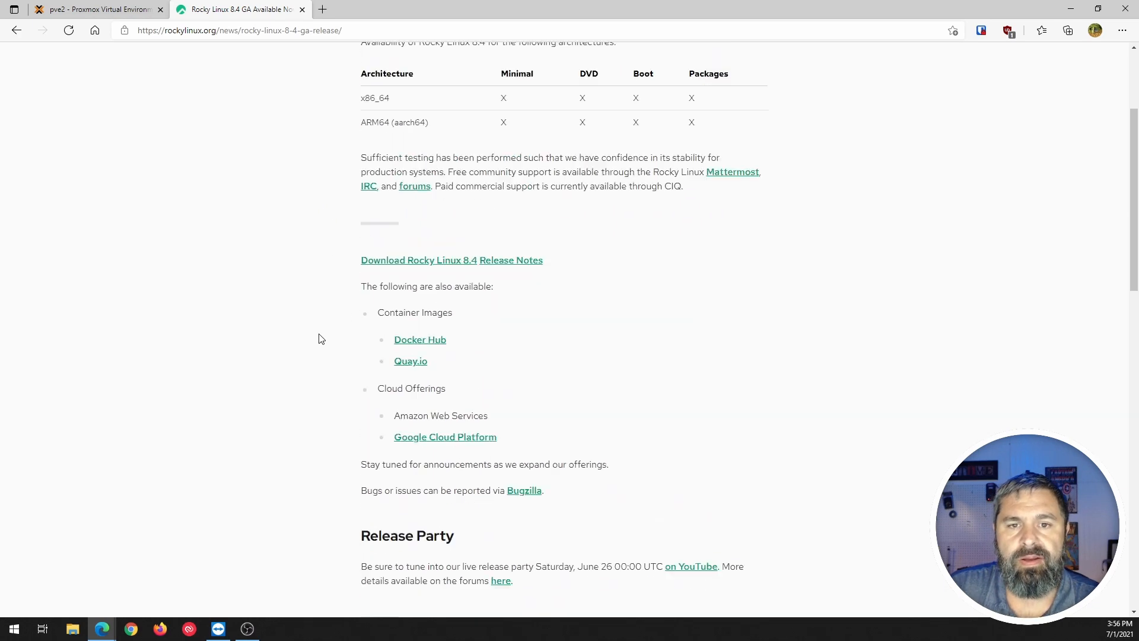
{"action": "scroll", "scroll_direction": "up", "scroll_amount": 3}
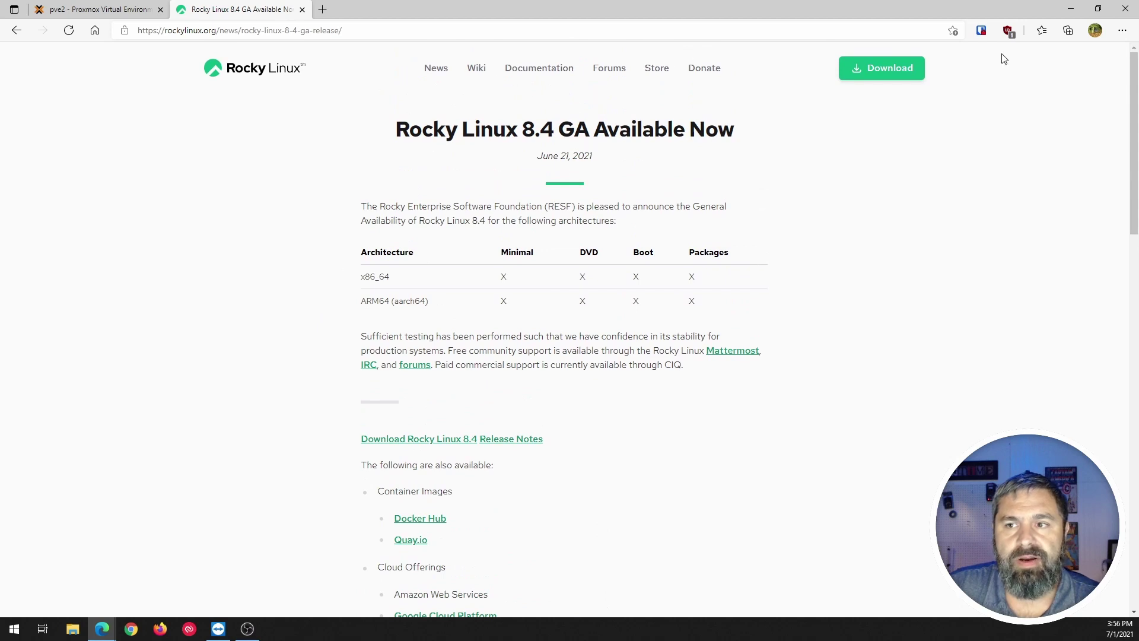
Step: Browse the Rocky Linux downloads page
{"action": "left_click", "coordinate": [880, 68]}
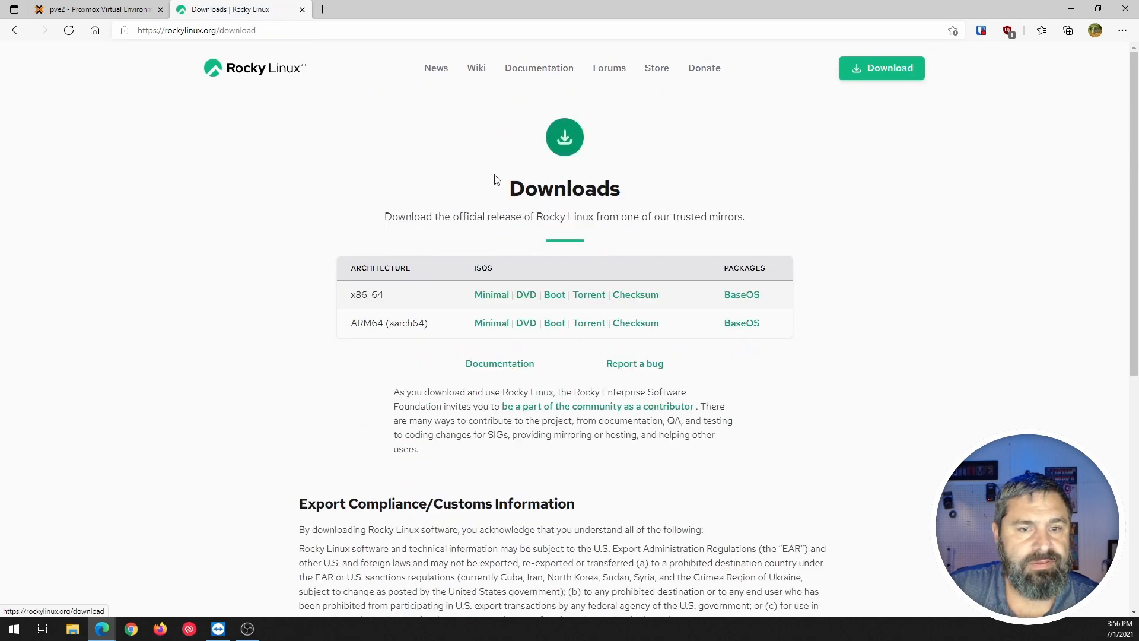
{"action": "mouse_move", "coordinate": [540, 373]}
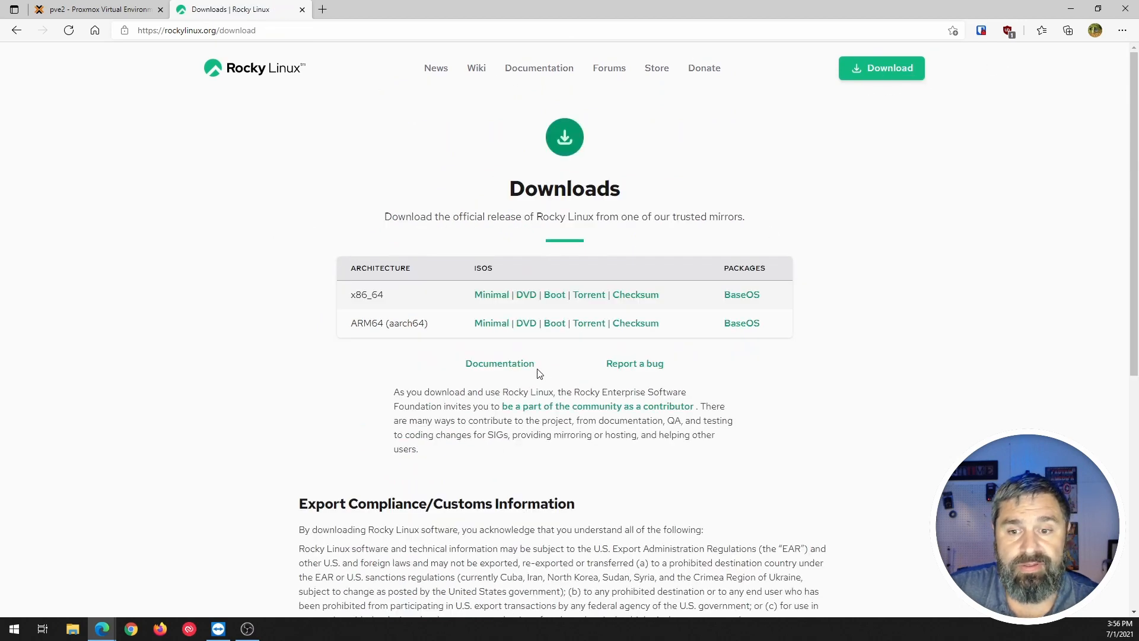
{"action": "scroll", "scroll_direction": "down", "scroll_amount": 3}
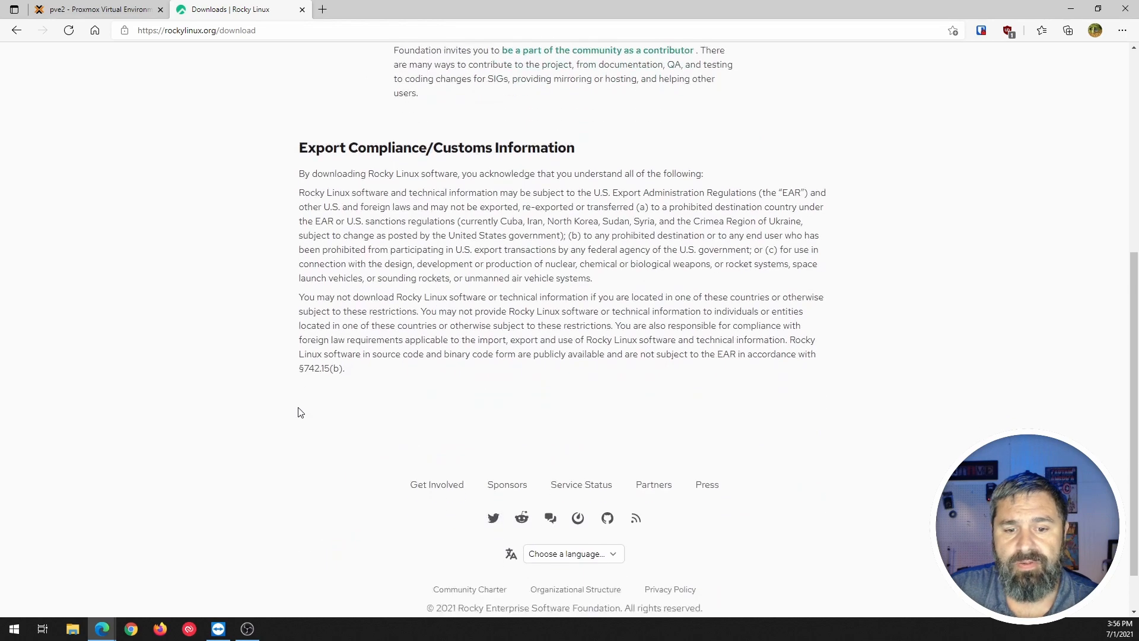
{"action": "scroll", "scroll_direction": "up", "scroll_amount": 3}
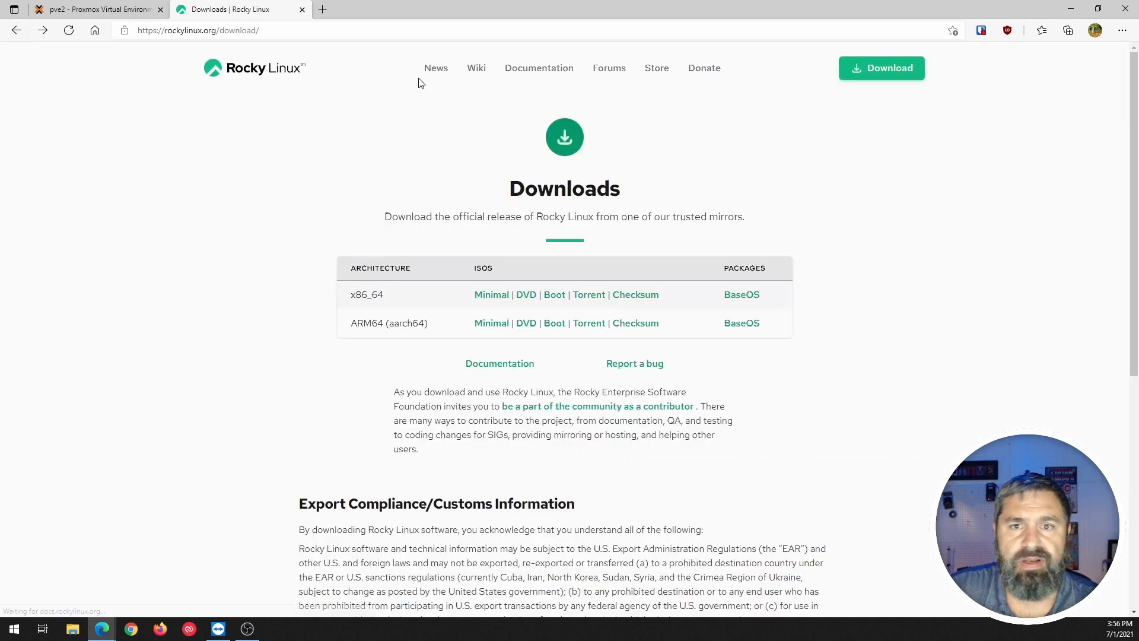
Step: Visit the Wiki, then open the Rocky 8 Installation guide under Documentation and skim it
{"action": "left_click", "coordinate": [476, 68]}
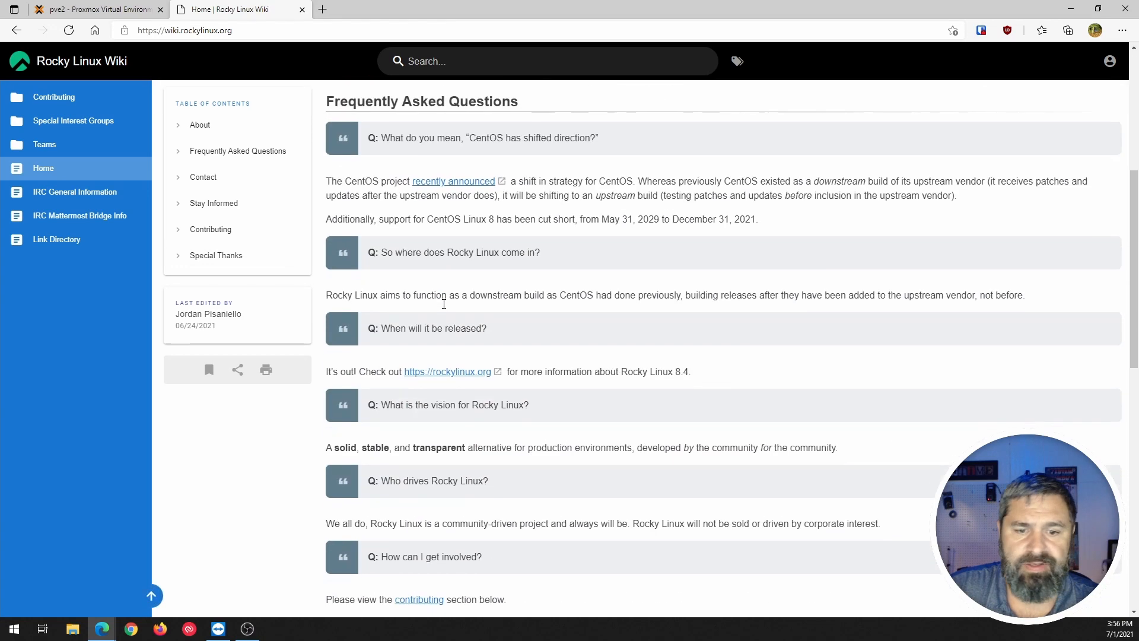
{"action": "left_click", "coordinate": [447, 372]}
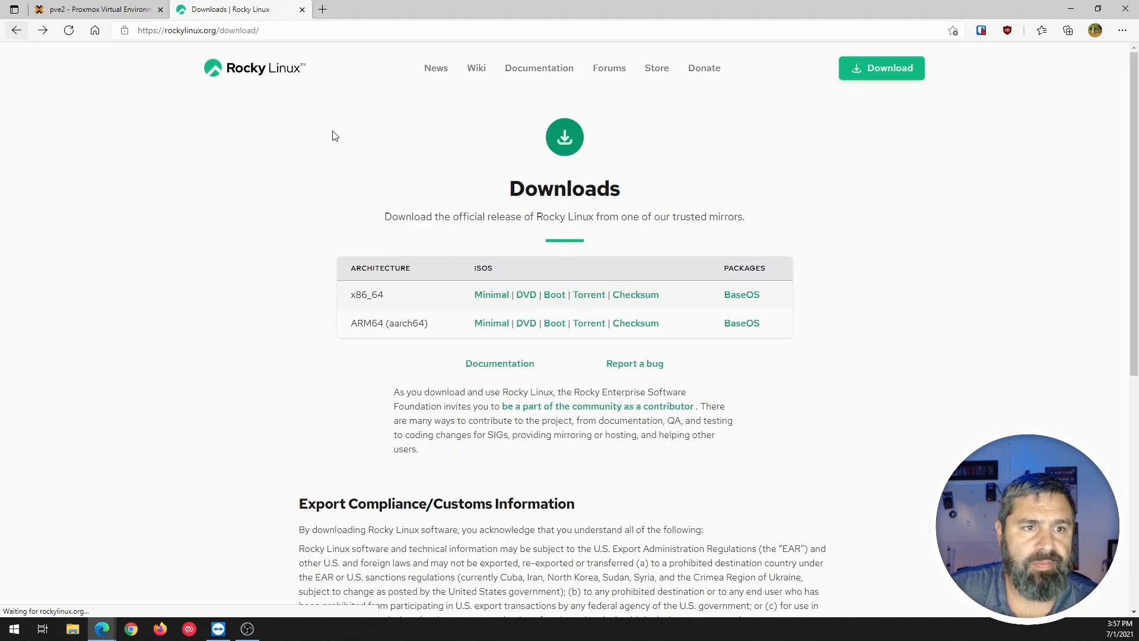
{"action": "left_click", "coordinate": [499, 363]}
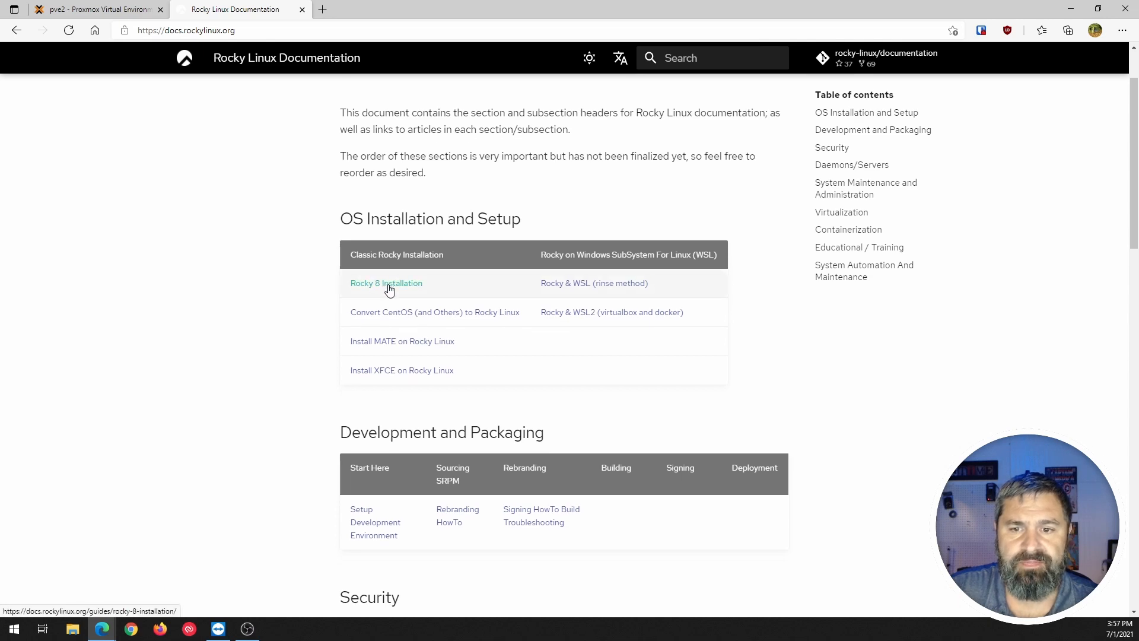
{"action": "left_click", "coordinate": [386, 283]}
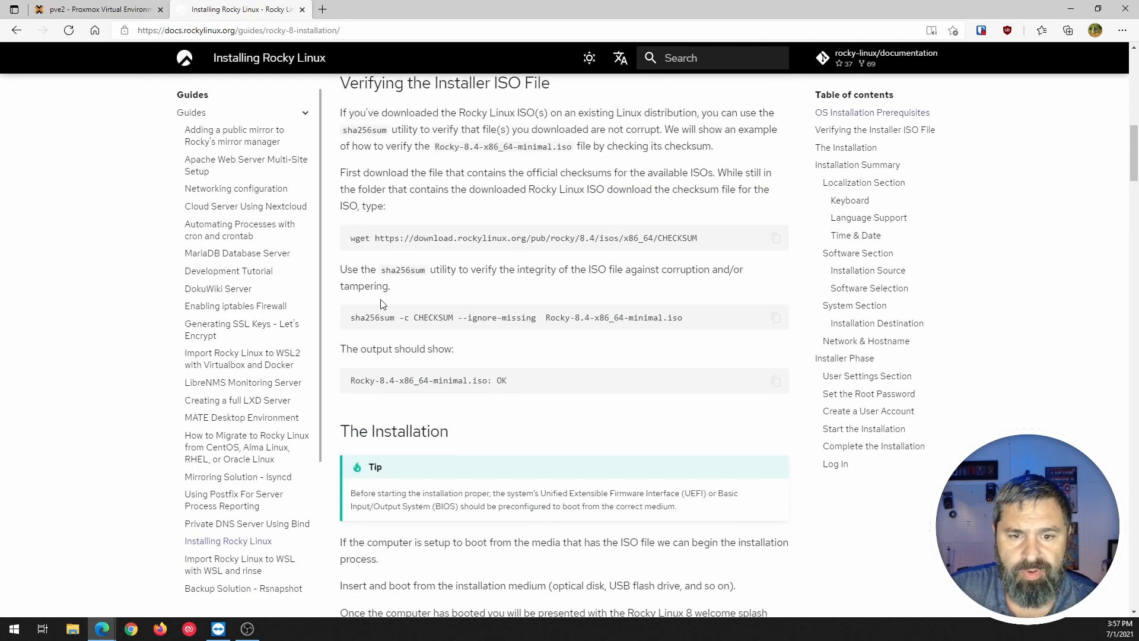
{"action": "scroll", "scroll_direction": "down", "scroll_amount": 3}
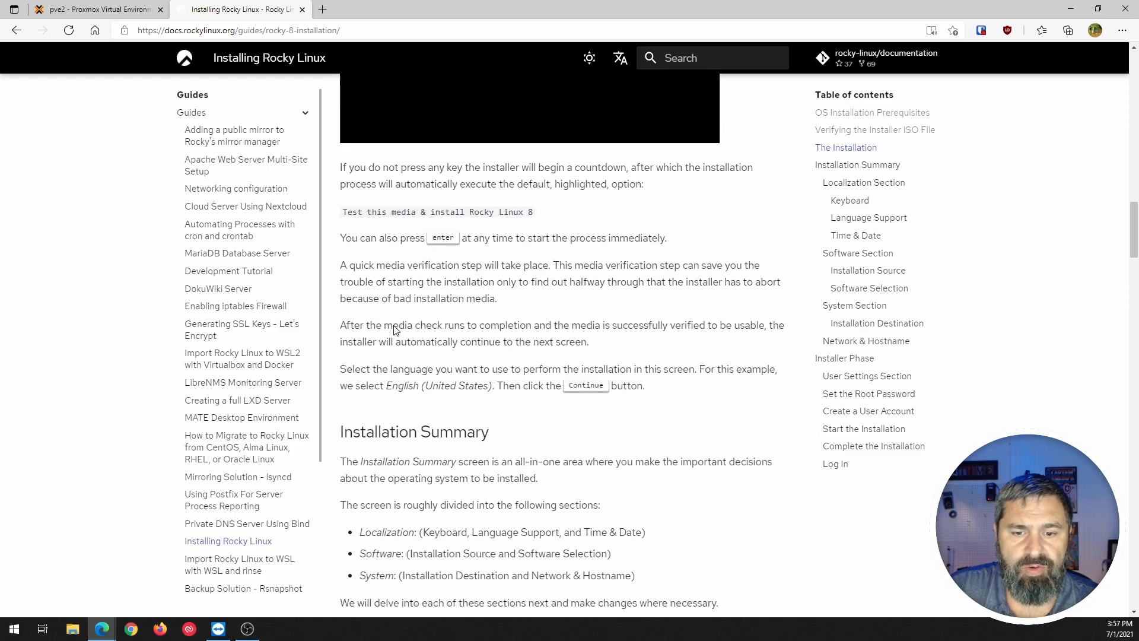
{"action": "scroll", "scroll_direction": "down", "scroll_amount": 3}
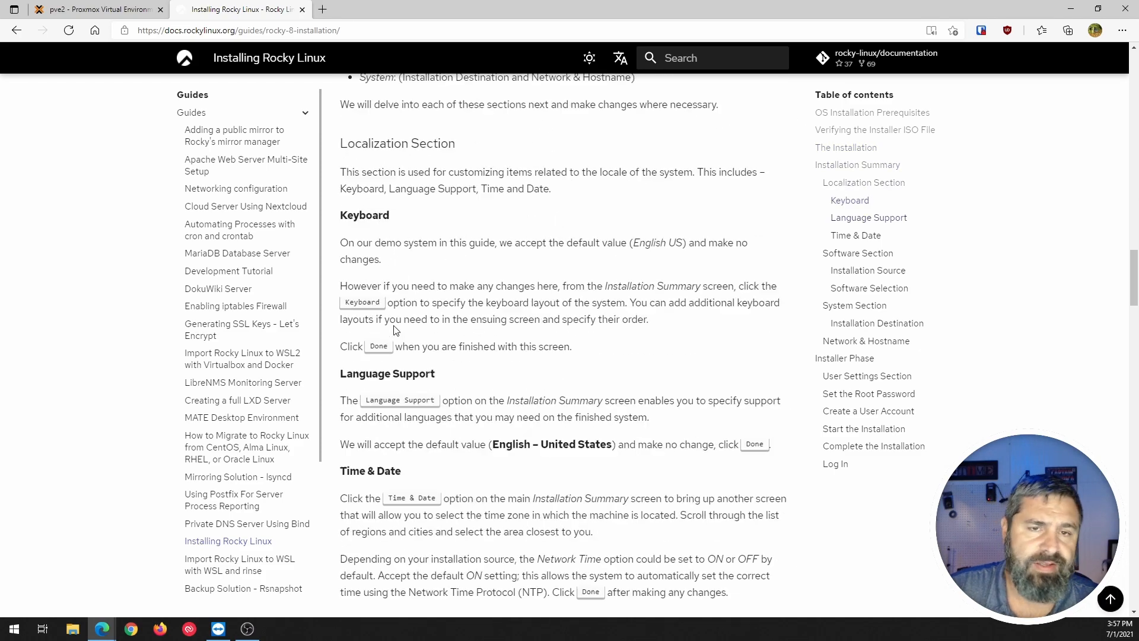
{"action": "scroll", "scroll_direction": "up", "scroll_amount": 3}
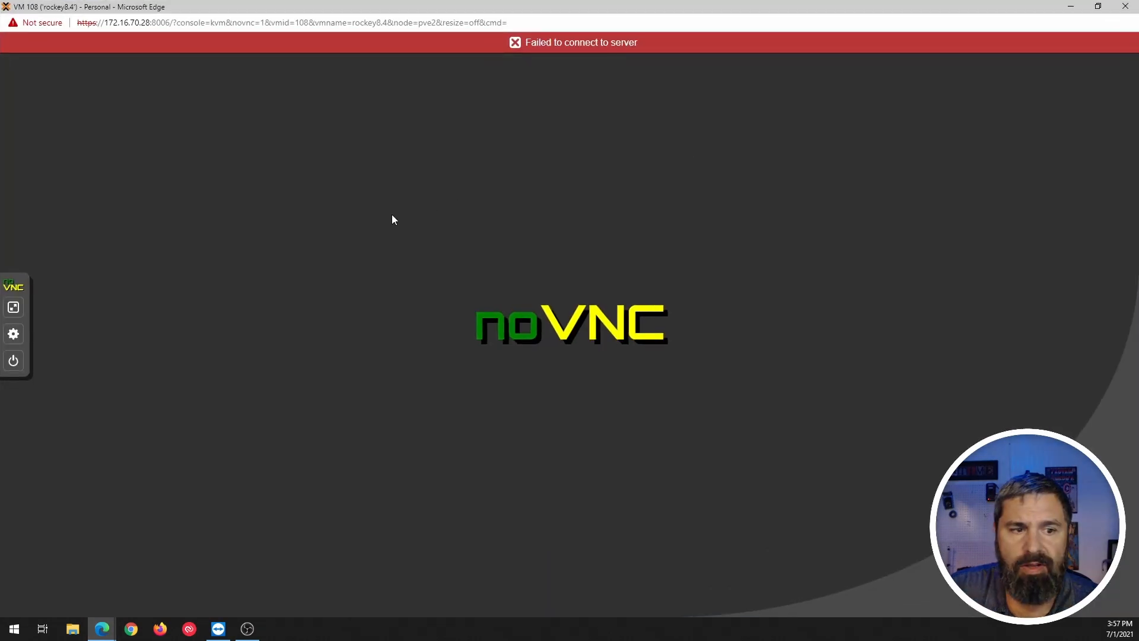
Step: Start the rockey8.4 VM from the noVNC Power menu and focus its console
{"action": "left_click", "coordinate": [13, 360]}
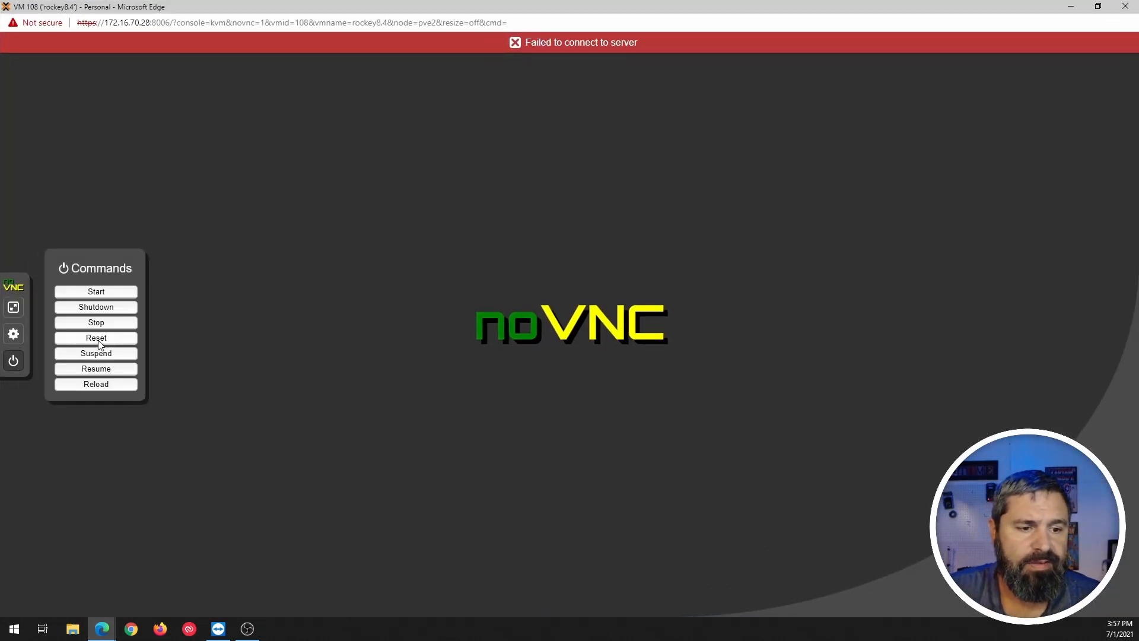
{"action": "left_click", "coordinate": [95, 291]}
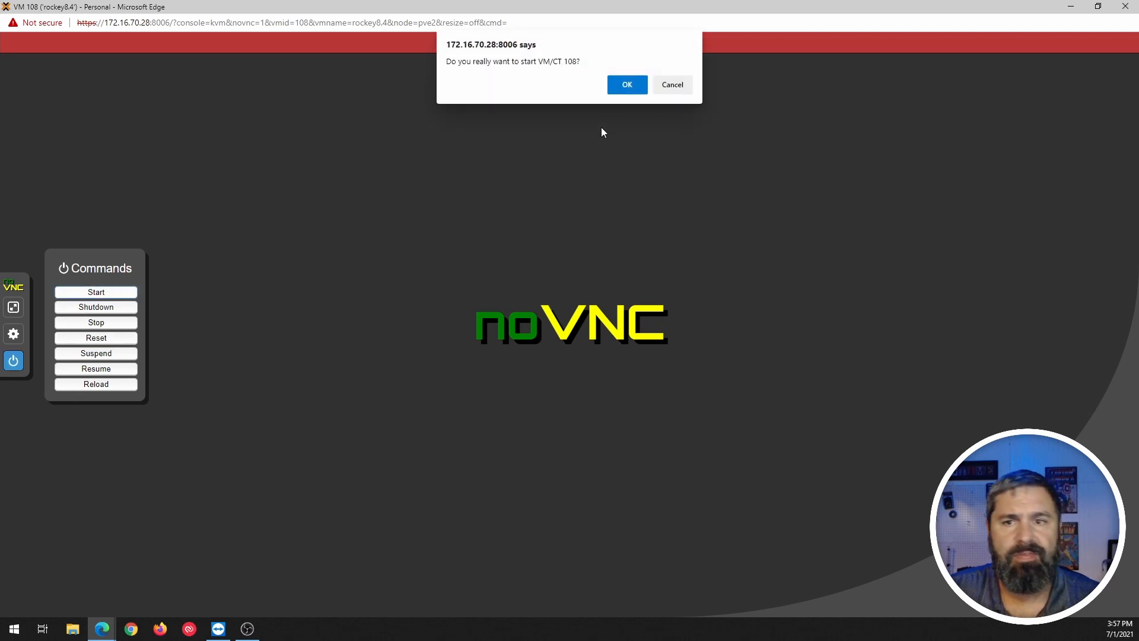
{"action": "left_click", "coordinate": [627, 85]}
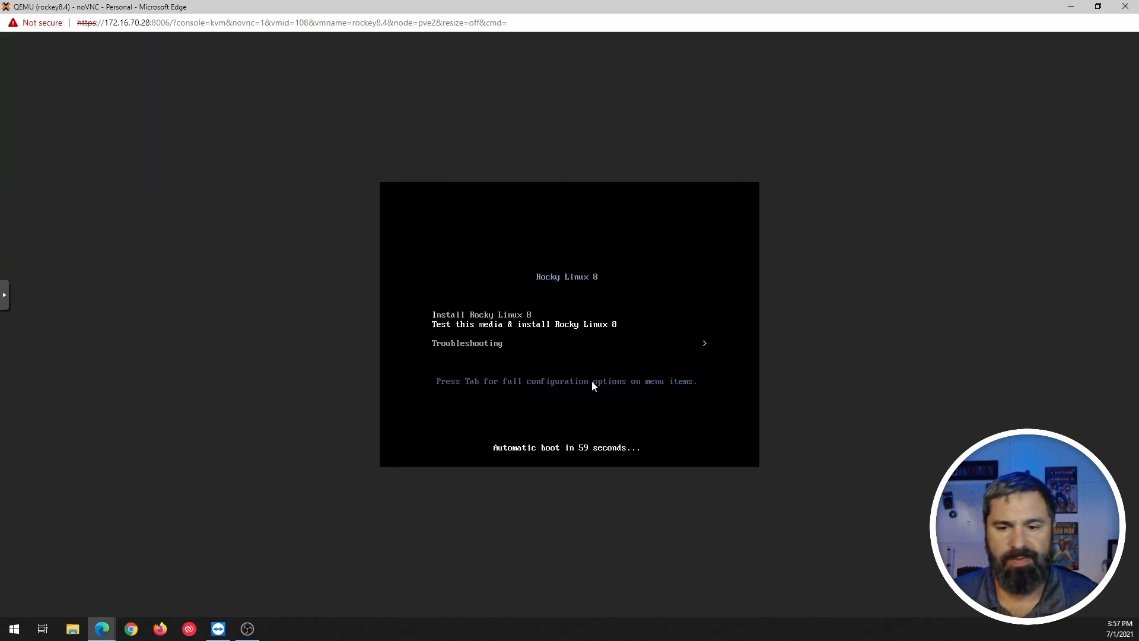
{"action": "left_click", "coordinate": [5, 294]}
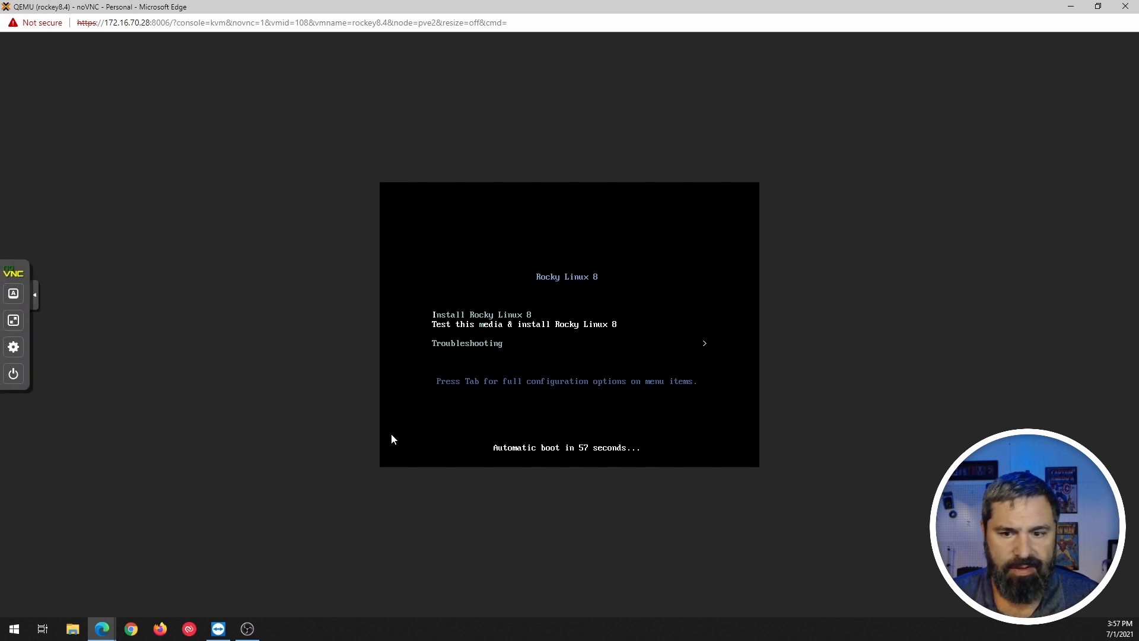
{"action": "mouse_move", "coordinate": [485, 297]}
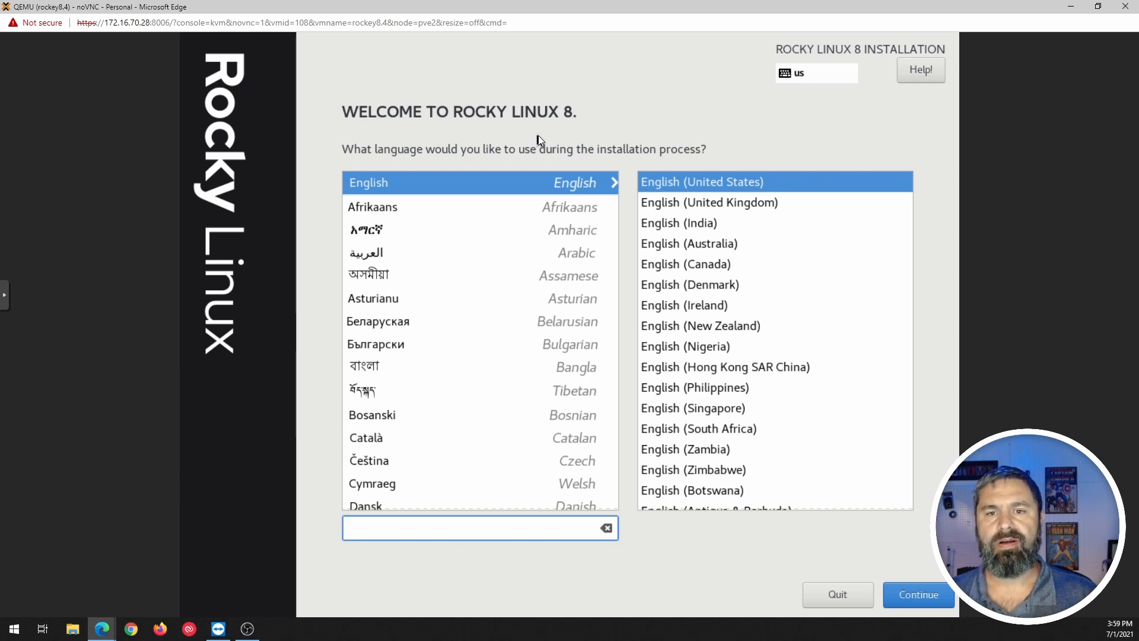
Step: Choose English (United States) as the installer language and continue to the summary
{"action": "left_click", "coordinate": [480, 528]}
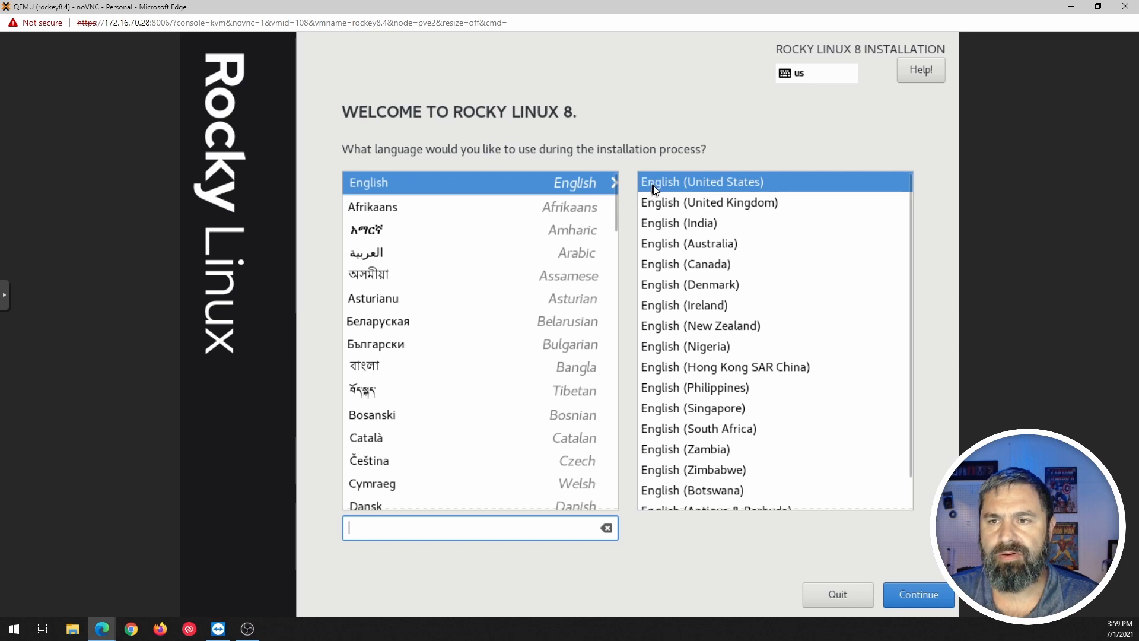
{"action": "mouse_move", "coordinate": [871, 561]}
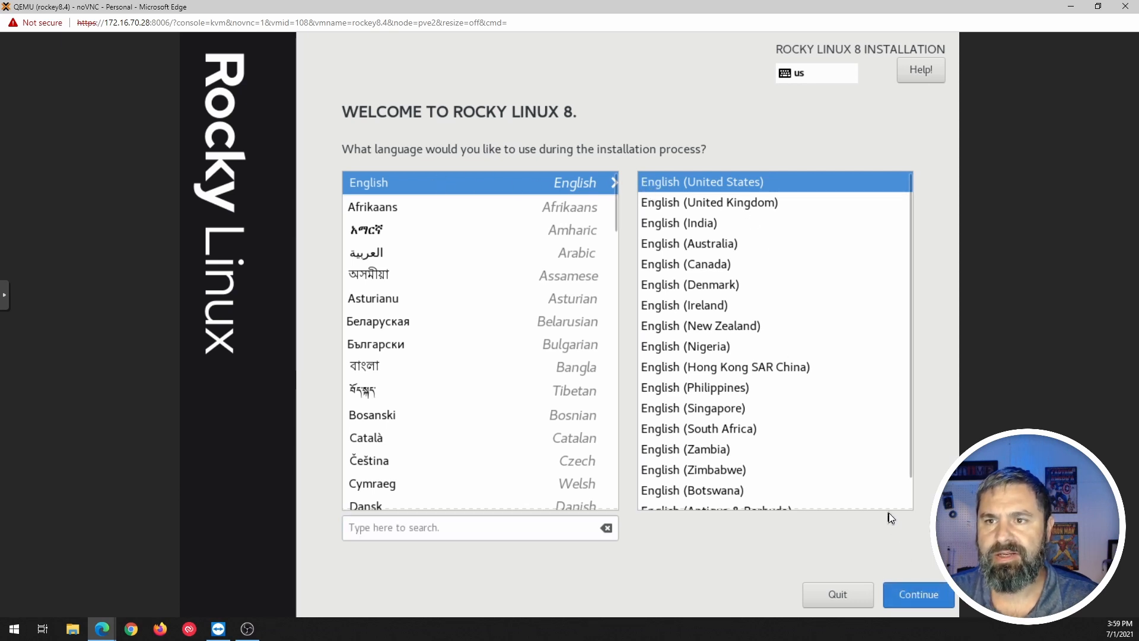
{"action": "left_click", "coordinate": [918, 595]}
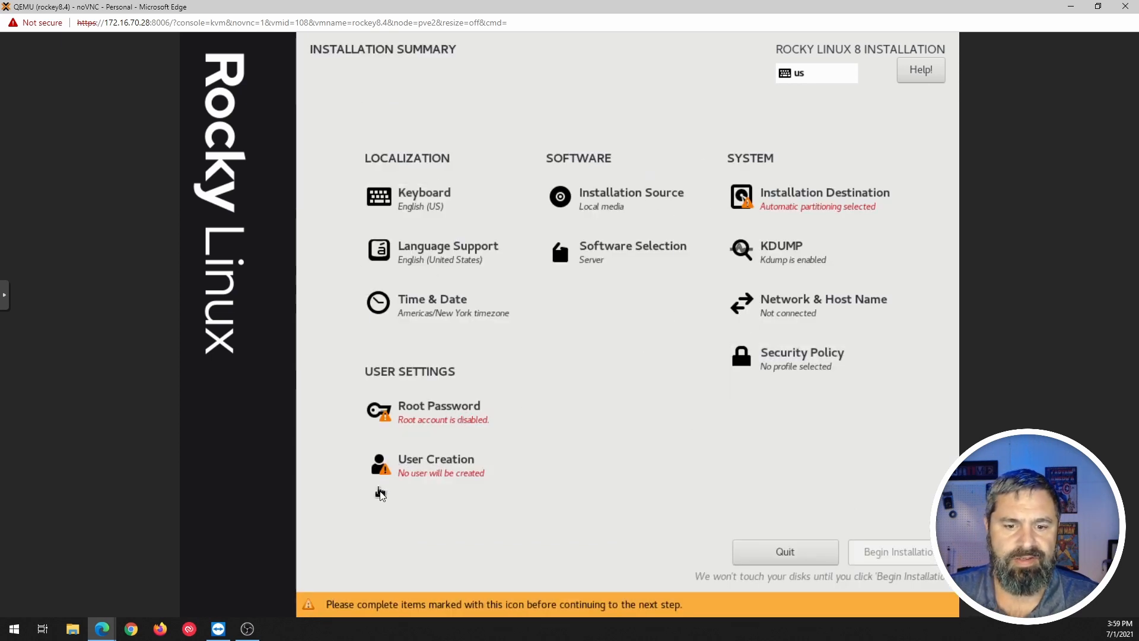
{"action": "mouse_move", "coordinate": [573, 443]}
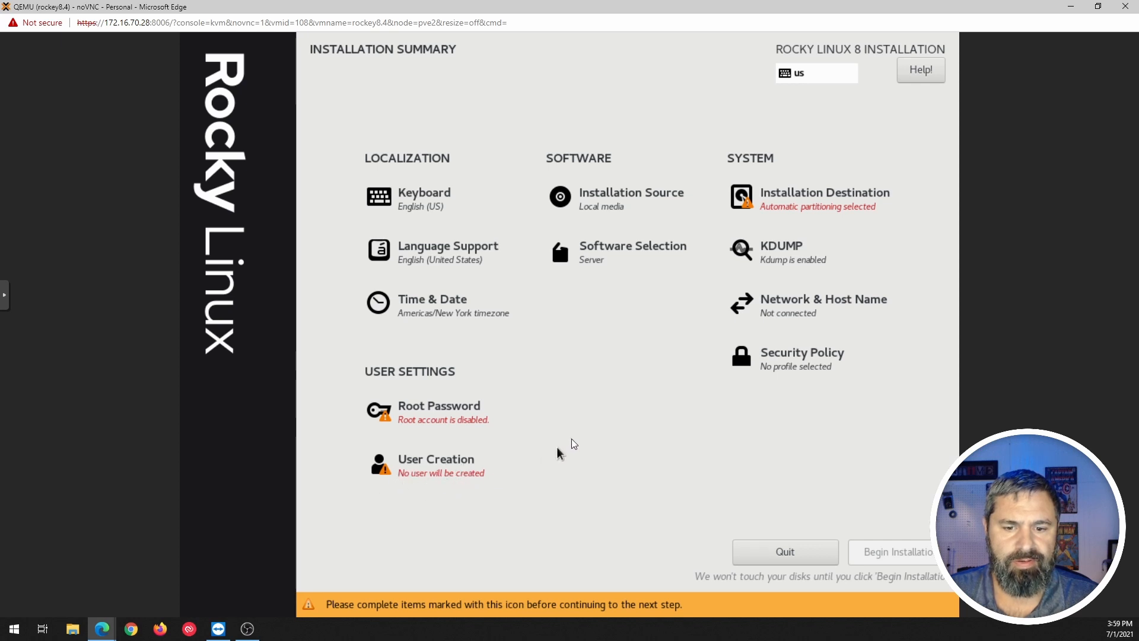
{"action": "mouse_move", "coordinate": [849, 201]}
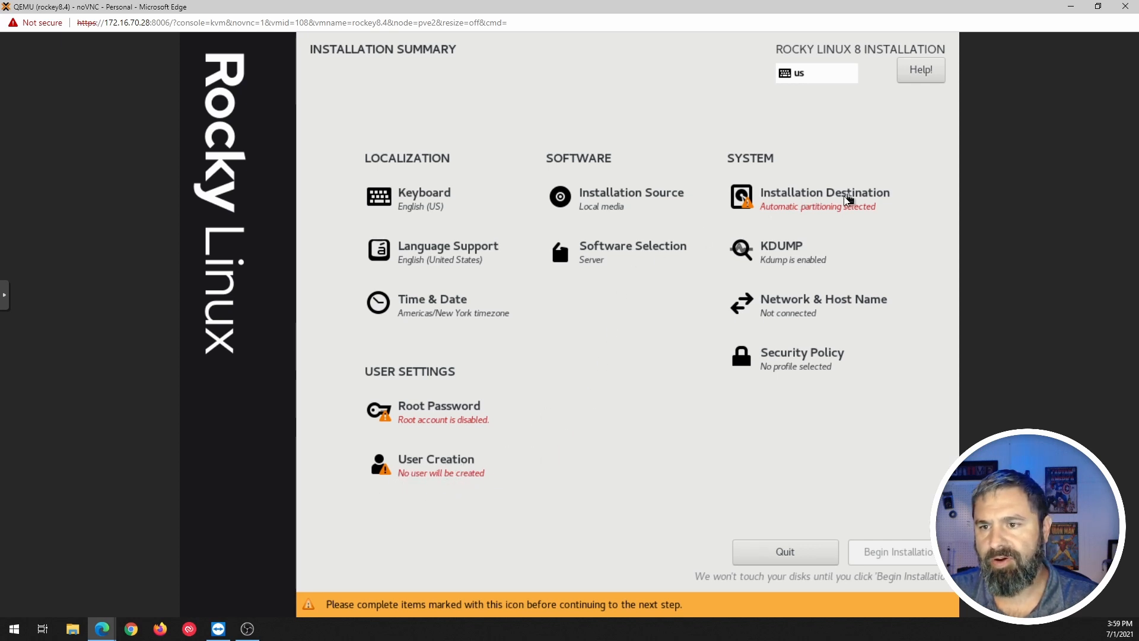
{"action": "mouse_move", "coordinate": [791, 200]}
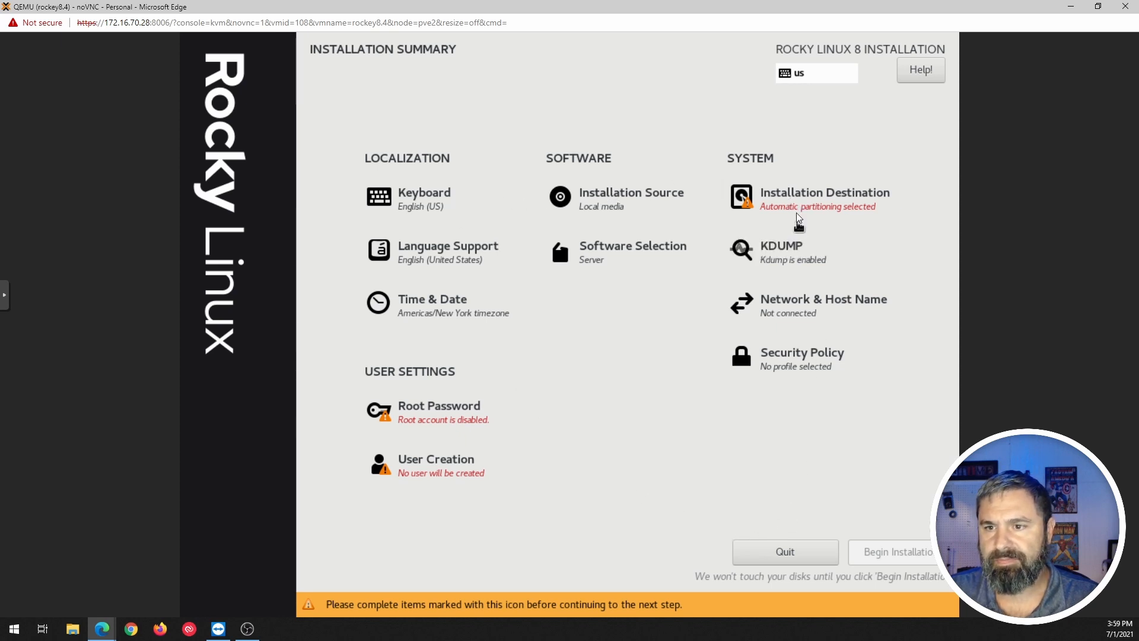
Step: Keep the 64 GiB sda disk with automatic partitioning as the installation destination
{"action": "left_click", "coordinate": [825, 191]}
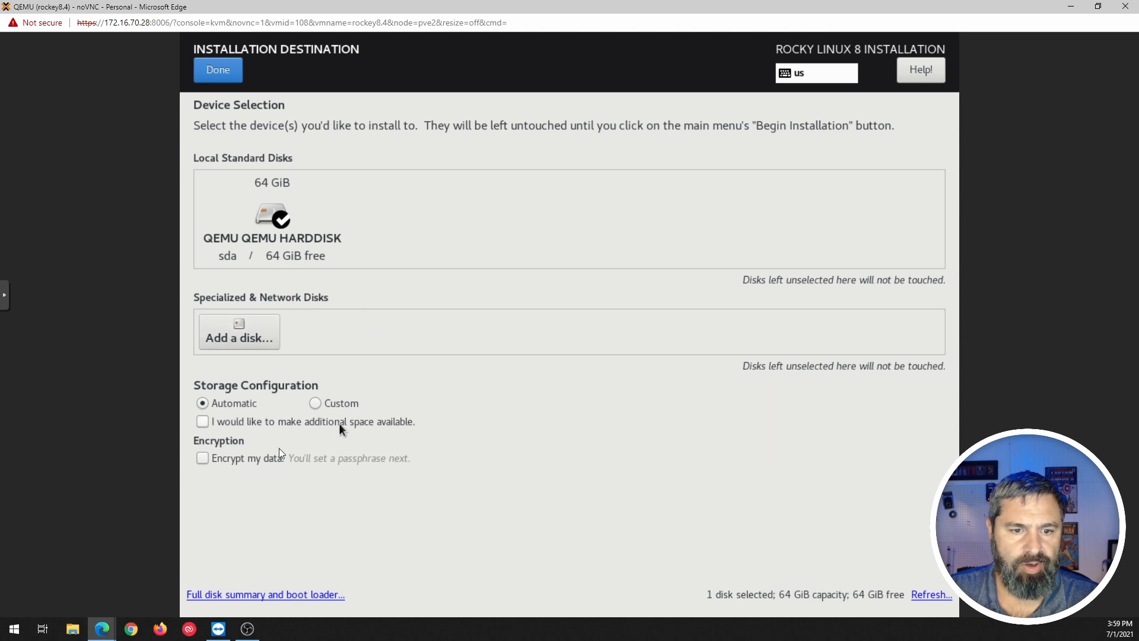
{"action": "mouse_move", "coordinate": [542, 189]}
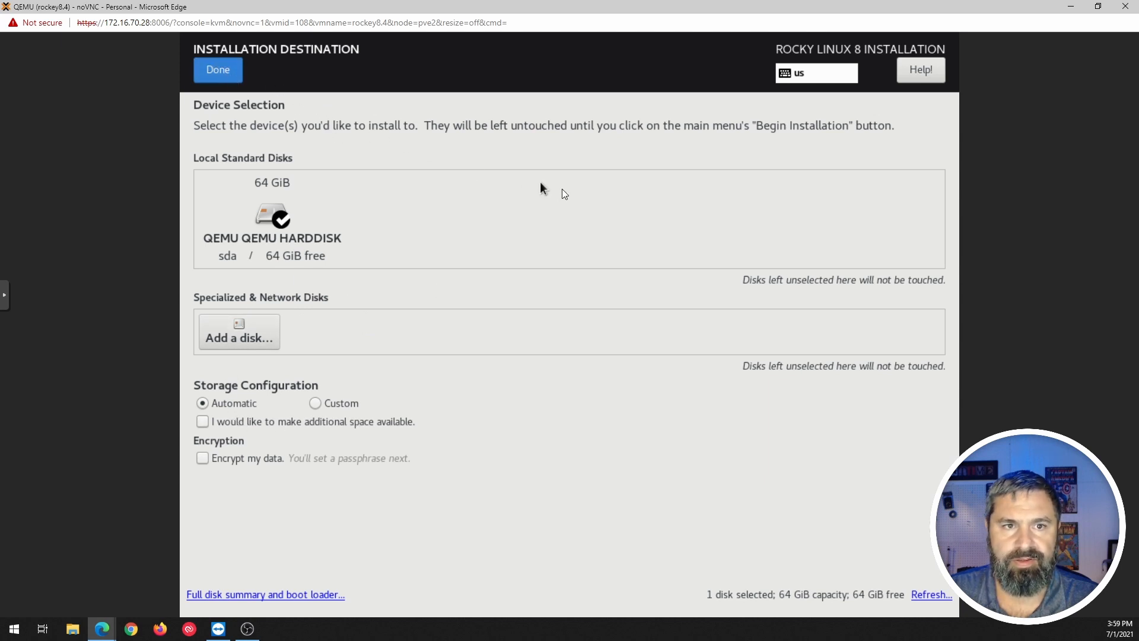
{"action": "left_click", "coordinate": [218, 69]}
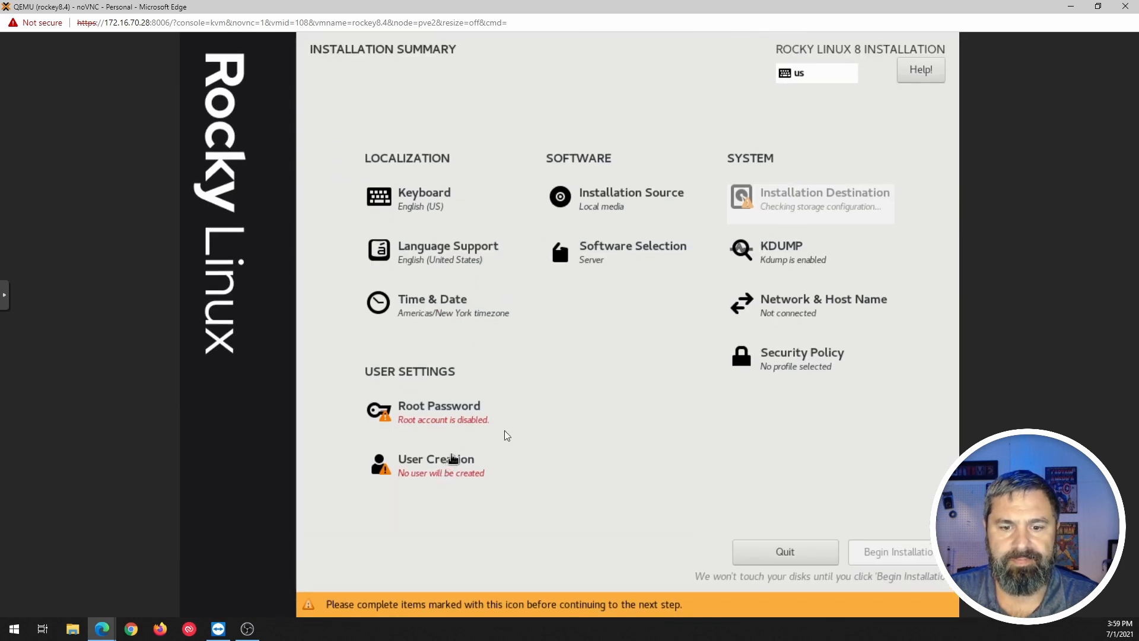
Step: Finish the administrator account in User Creation and begin installing Rocky Linux
{"action": "scroll", "scroll_direction": "down", "scroll_amount": 3}
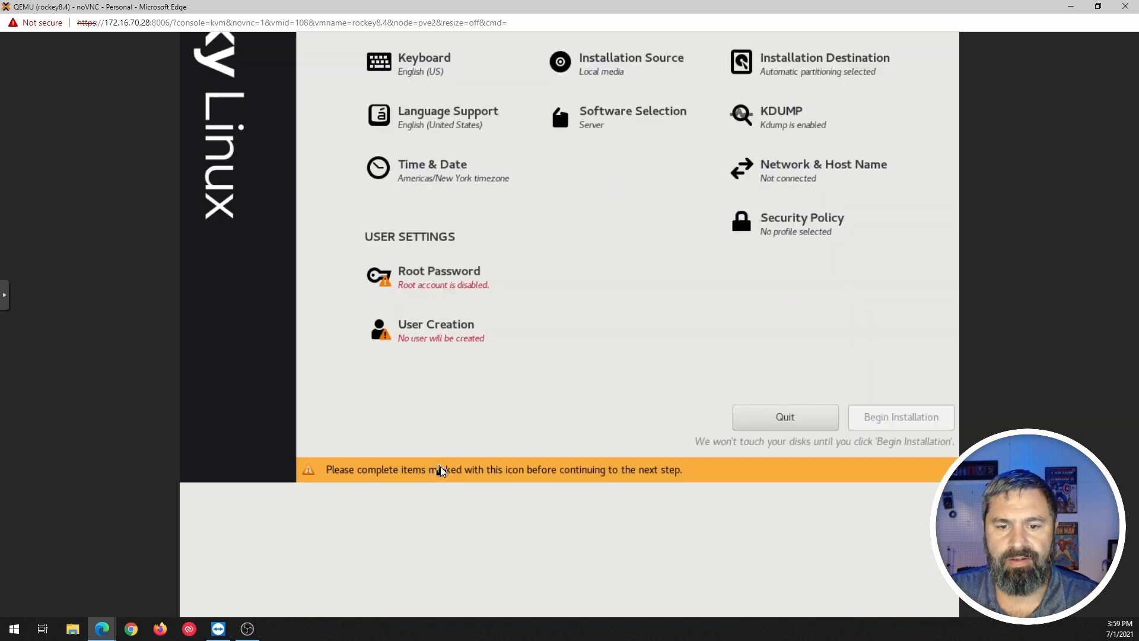
{"action": "left_click", "coordinate": [435, 330]}
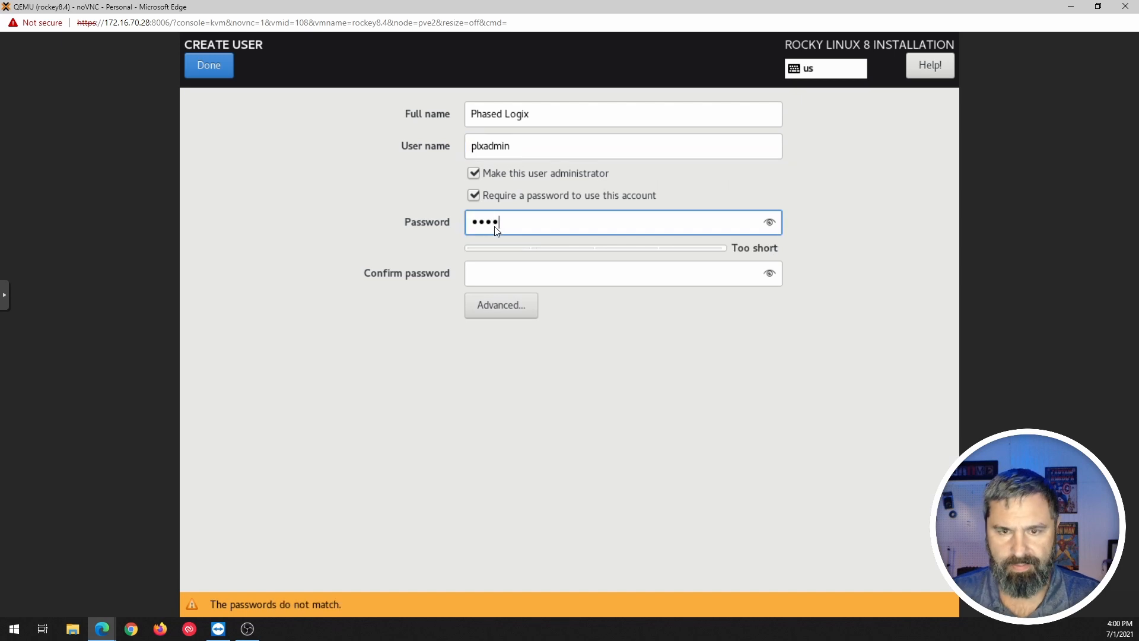
{"action": "left_click", "coordinate": [208, 65]}
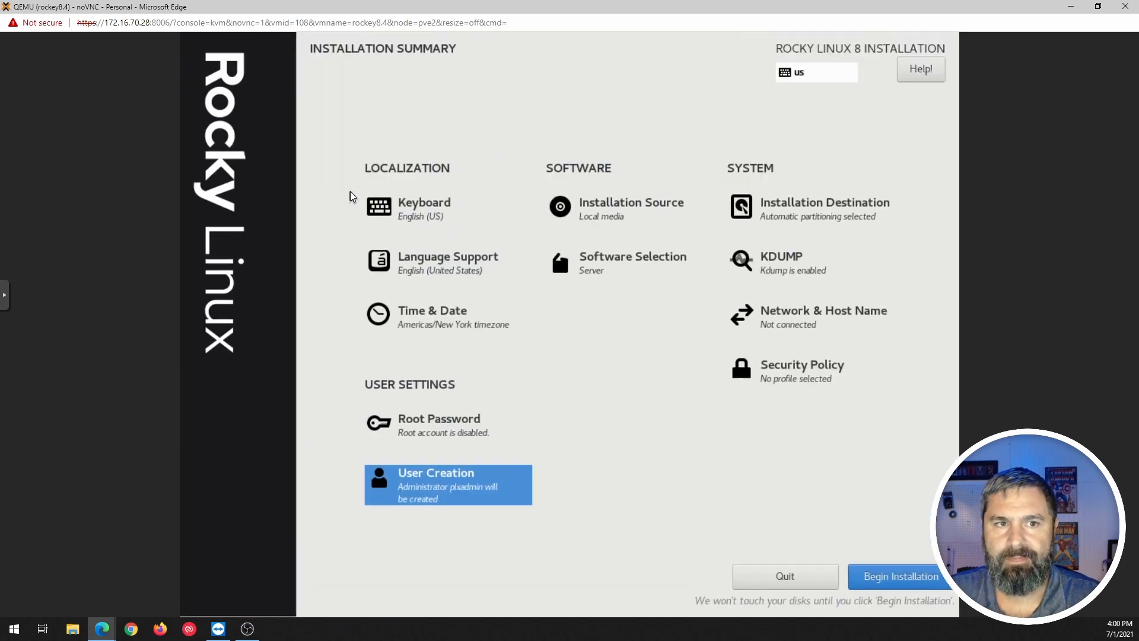
{"action": "mouse_move", "coordinate": [737, 464]}
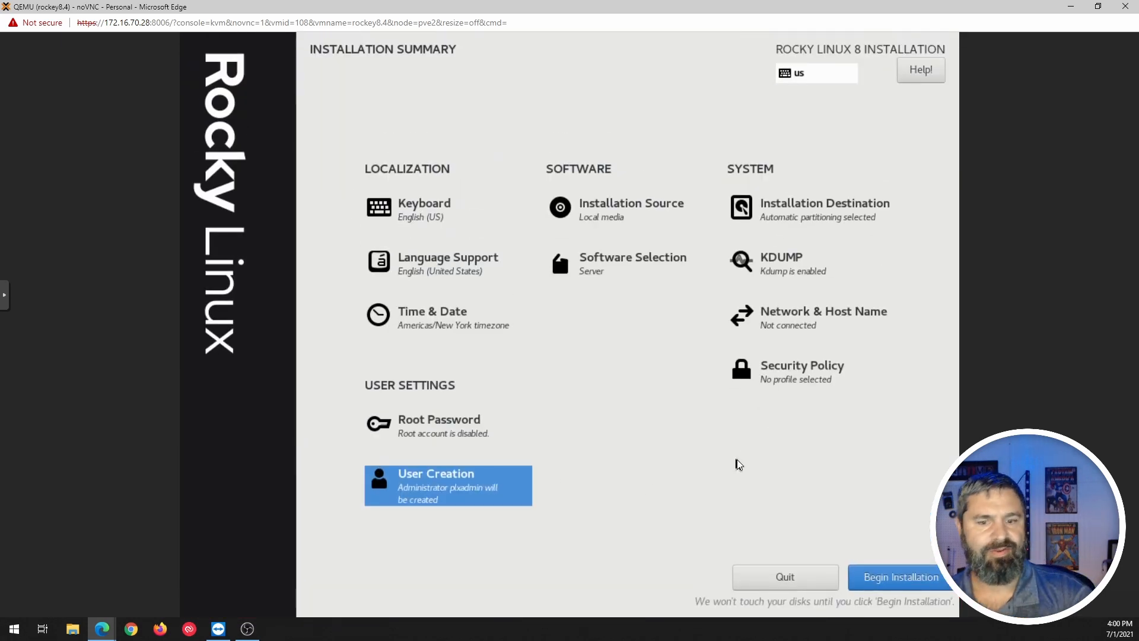
{"action": "left_click", "coordinate": [900, 577]}
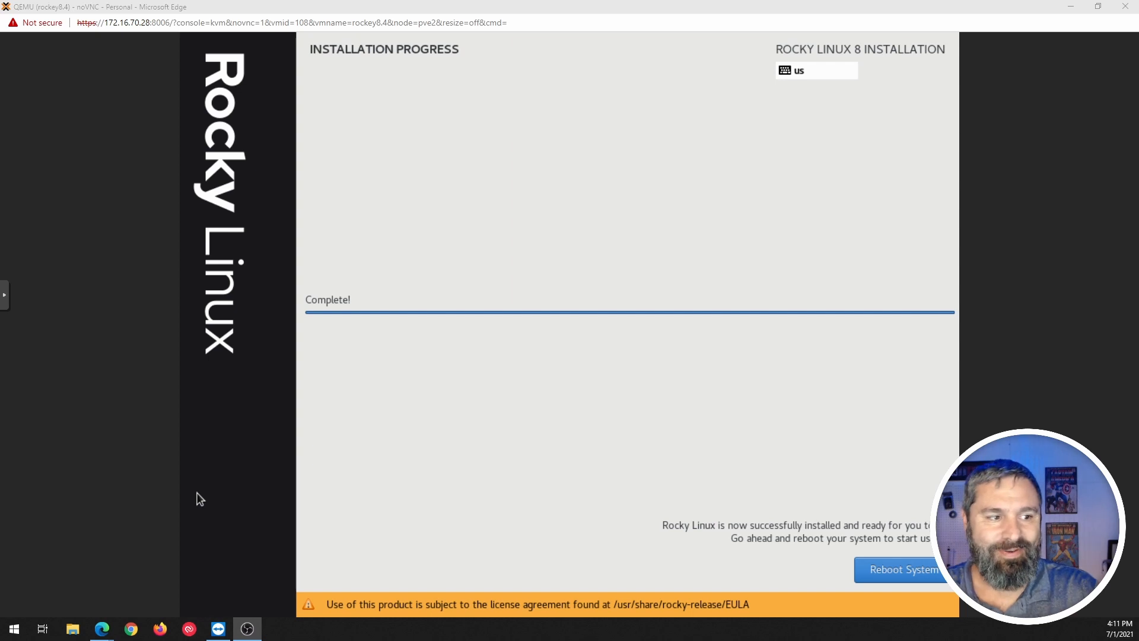
{"action": "mouse_move", "coordinate": [488, 618]}
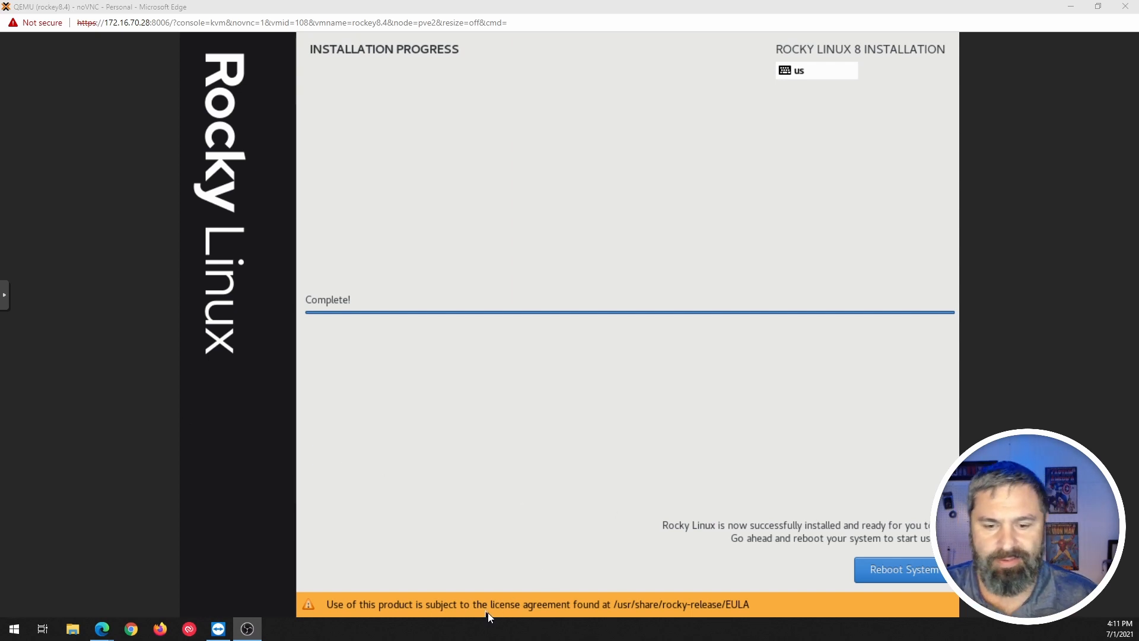
{"action": "mouse_move", "coordinate": [667, 405]}
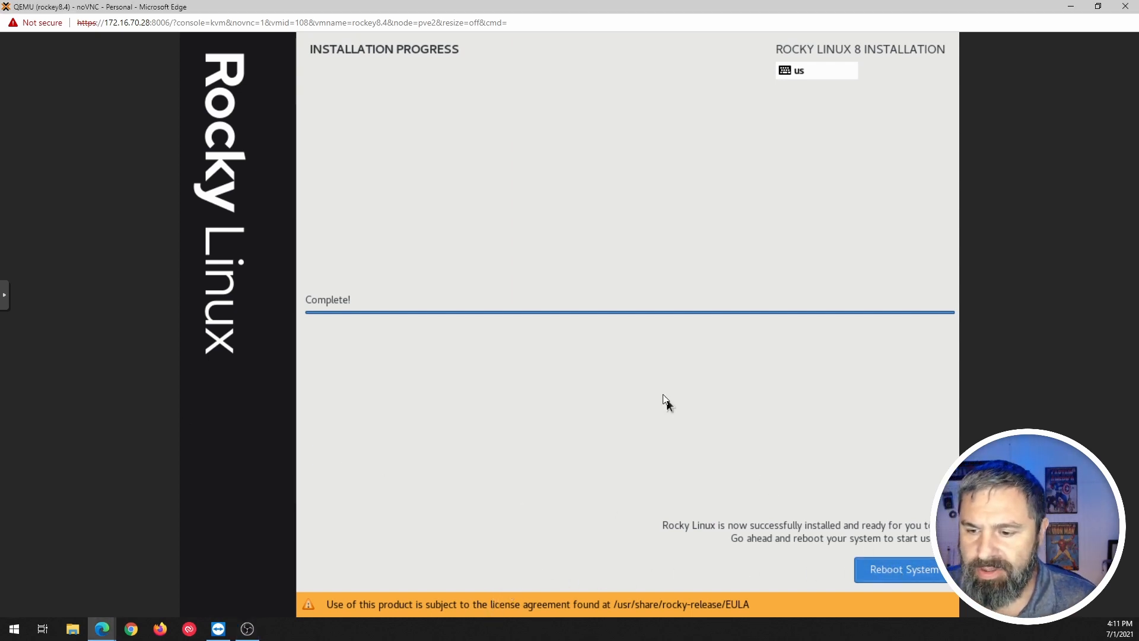
{"action": "mouse_move", "coordinate": [660, 401]}
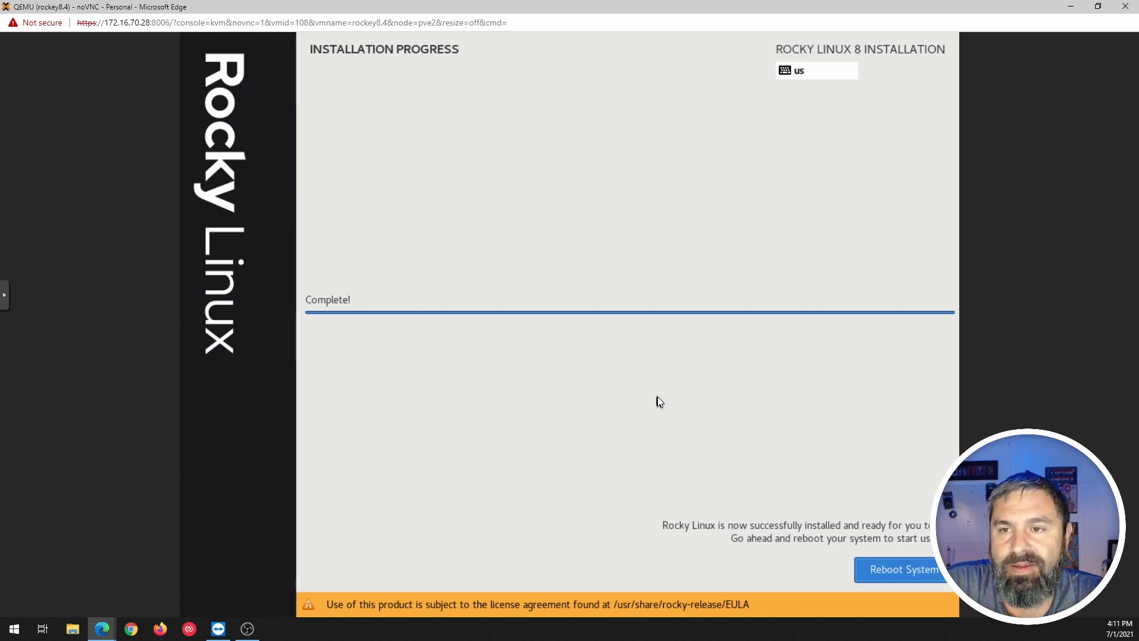
Step: Reboot the VM from the installation complete screen
{"action": "left_click", "coordinate": [903, 569]}
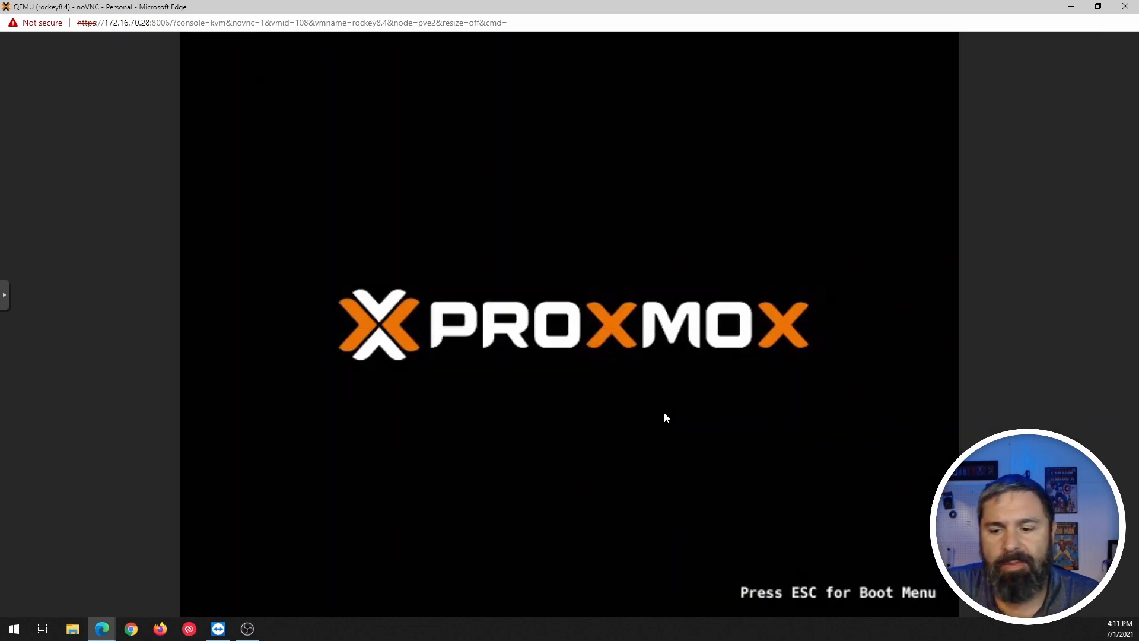
{"action": "mouse_move", "coordinate": [629, 355]}
{"action": "type", "text": "plxadmin"}
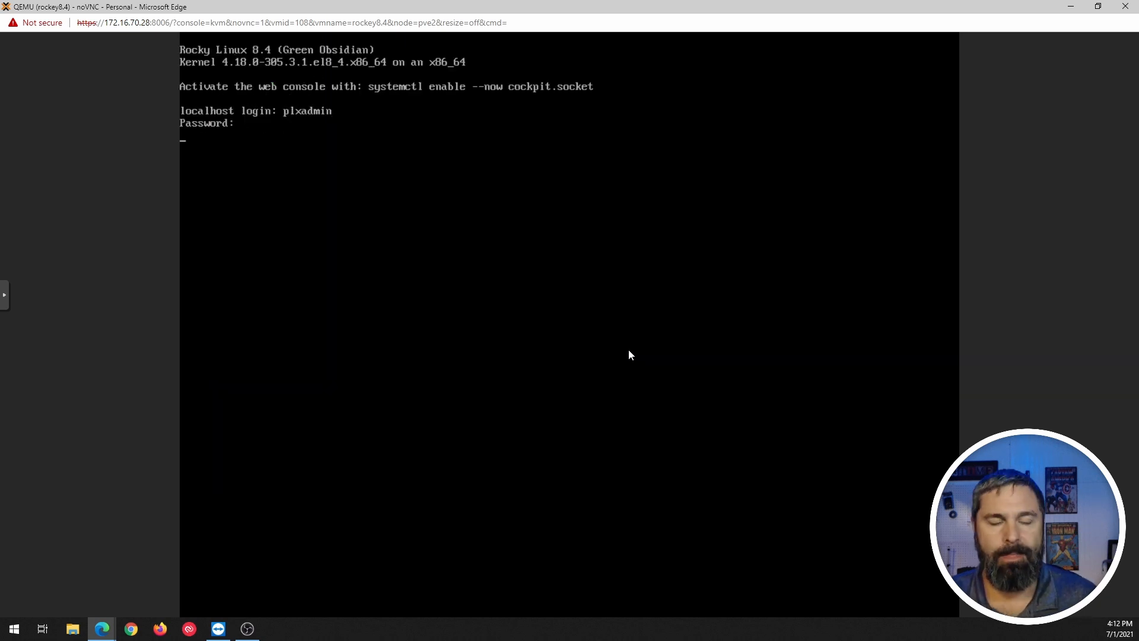
Step: Log in, ping google.com and 8.8.8.8, and check nmcli device status
{"action": "key", "text": "Return"}
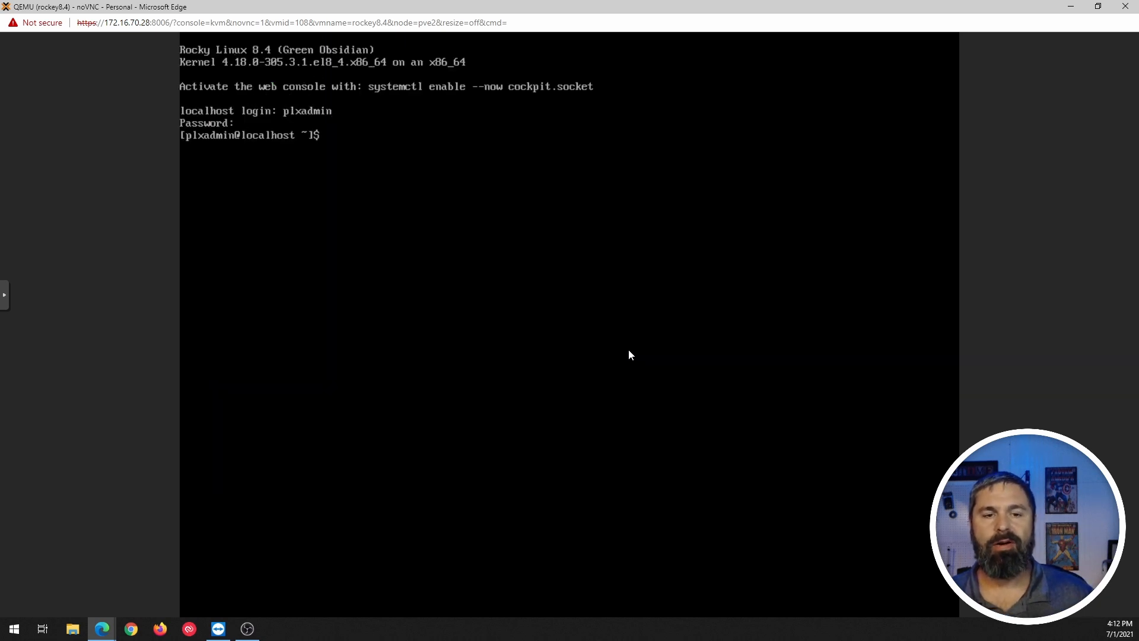
{"action": "type", "text": "ping"}
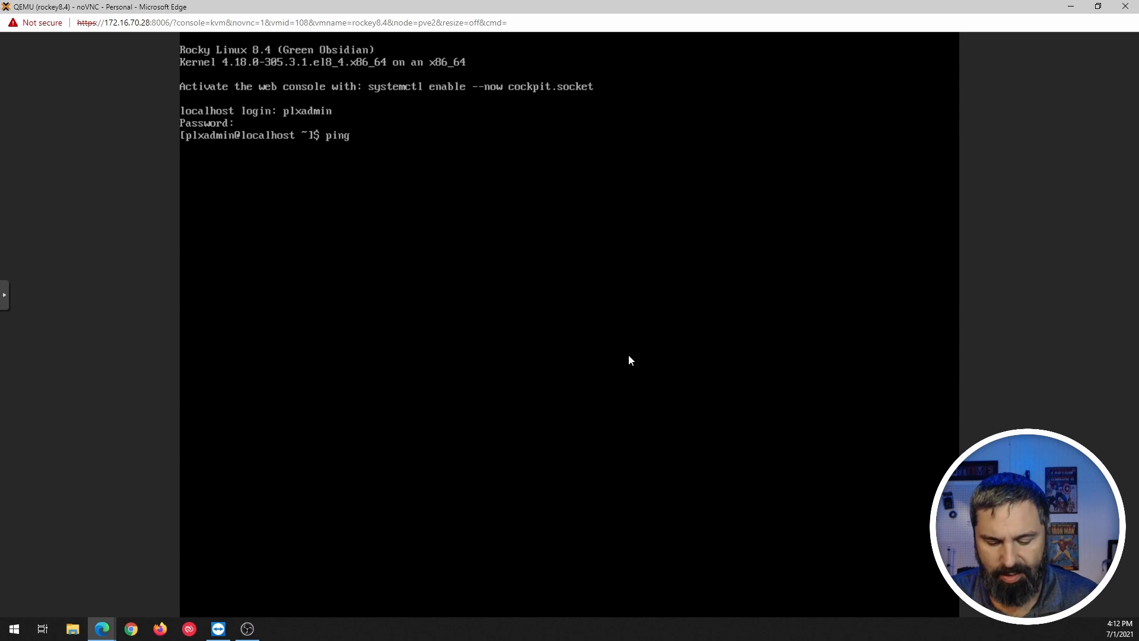
{"action": "type", "text": "google.com"}
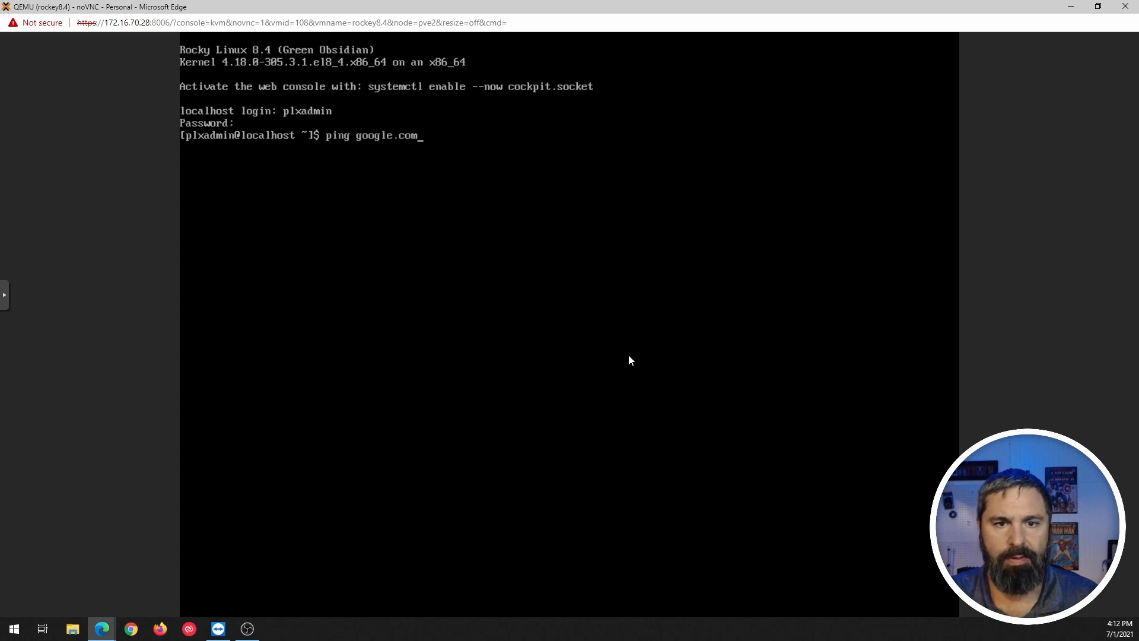
{"action": "key", "text": "Return"}
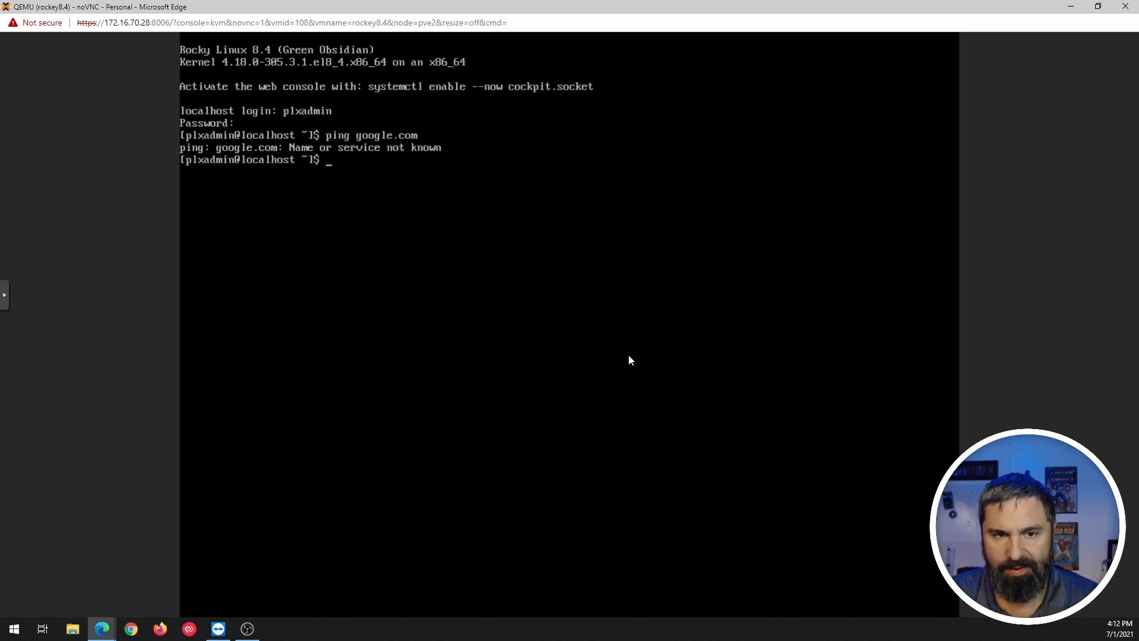
{"action": "type", "text": "ping 8.8.8.8"}
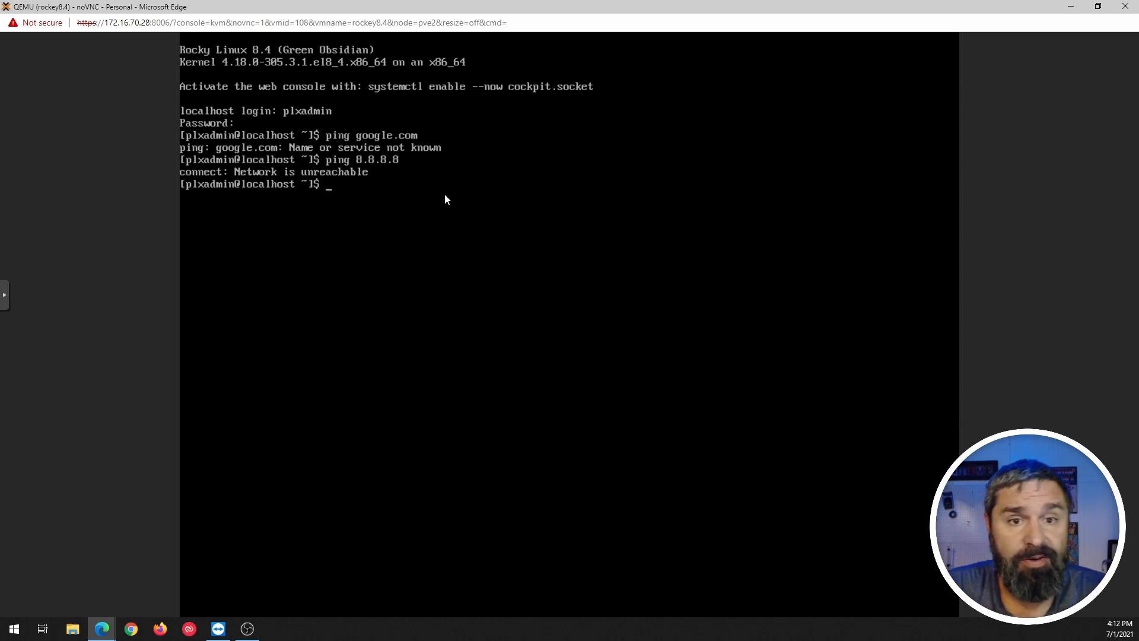
{"action": "type", "text": "nmcli device status"}
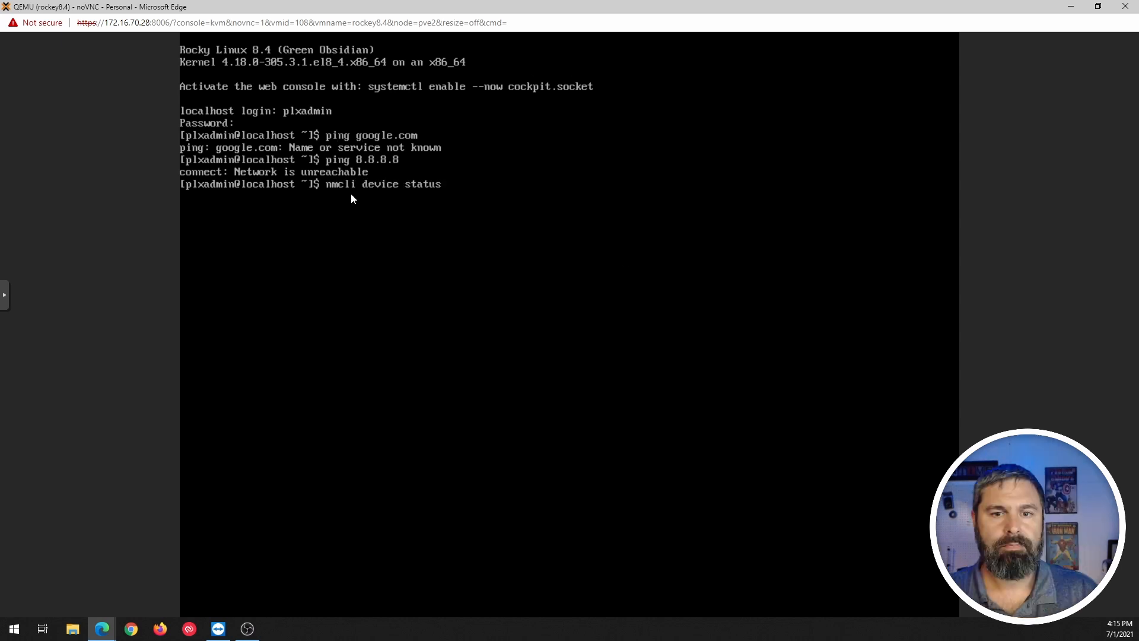
{"action": "key", "text": "Return"}
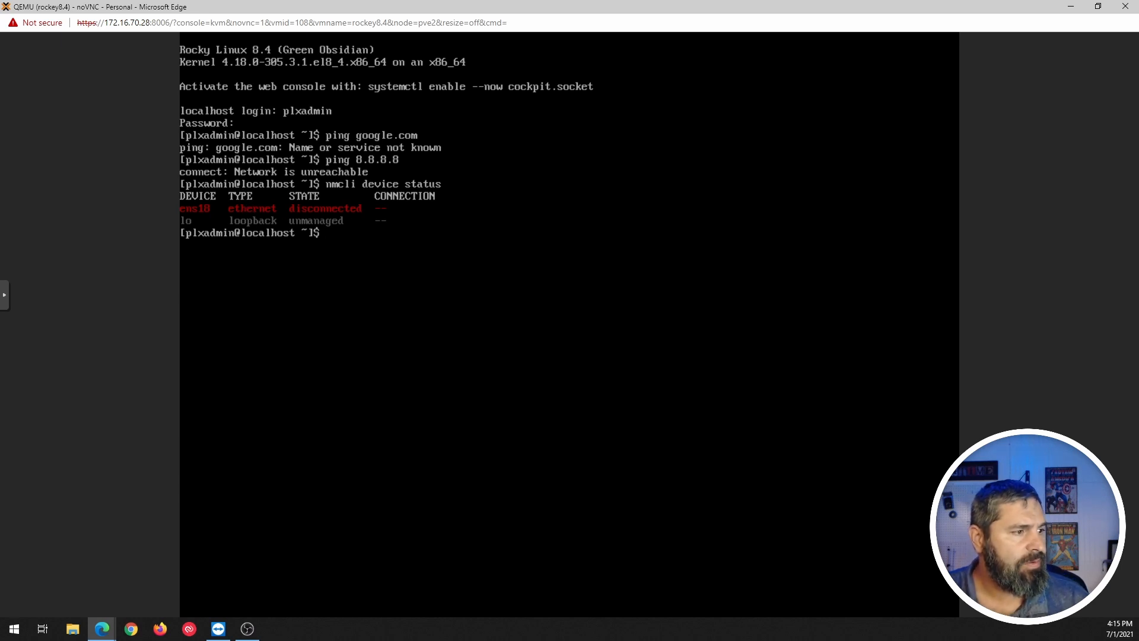
{"action": "mouse_move", "coordinate": [356, 360]}
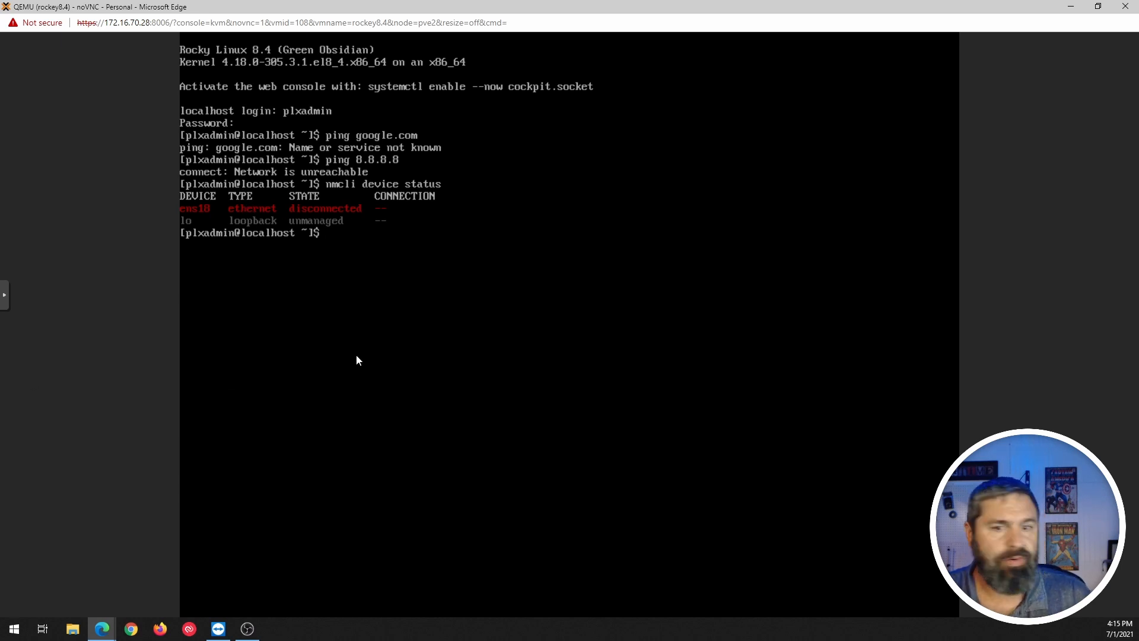
Step: In nmtui, enable Automatically connect on the ens18 profile and save it
{"action": "type", "text": "nm"}
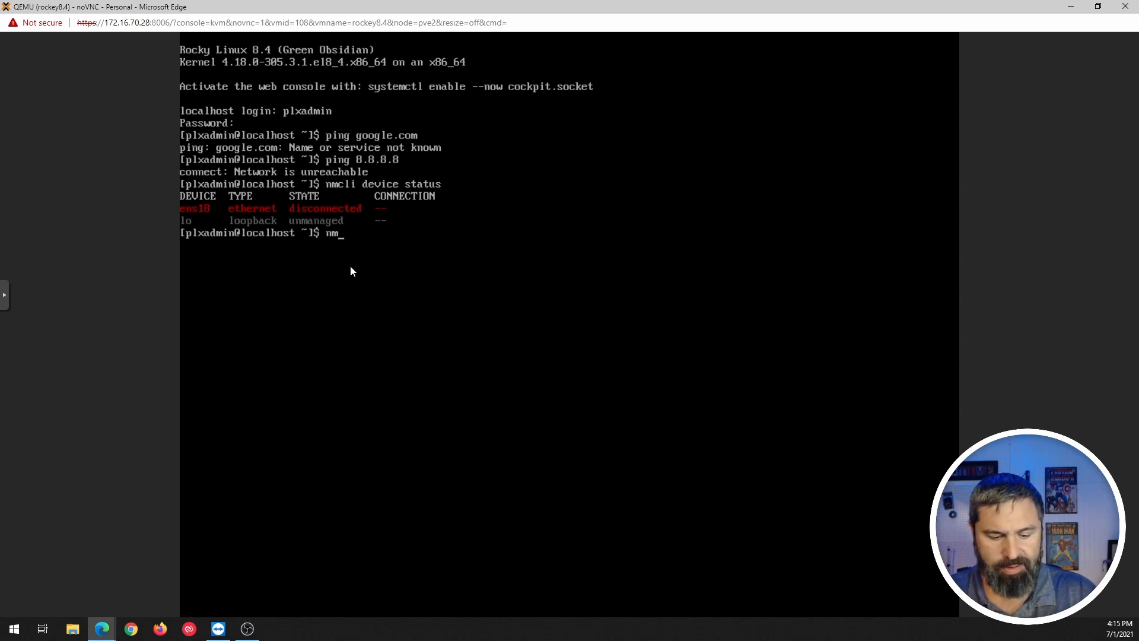
{"action": "type", "text": "t"}
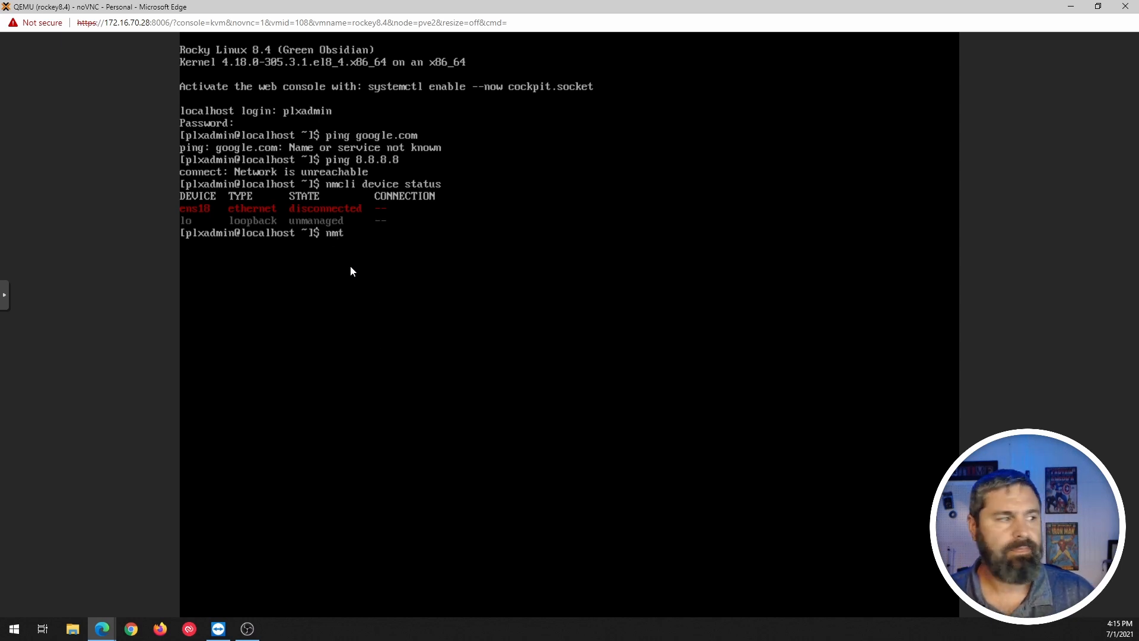
{"action": "key", "text": "Return"}
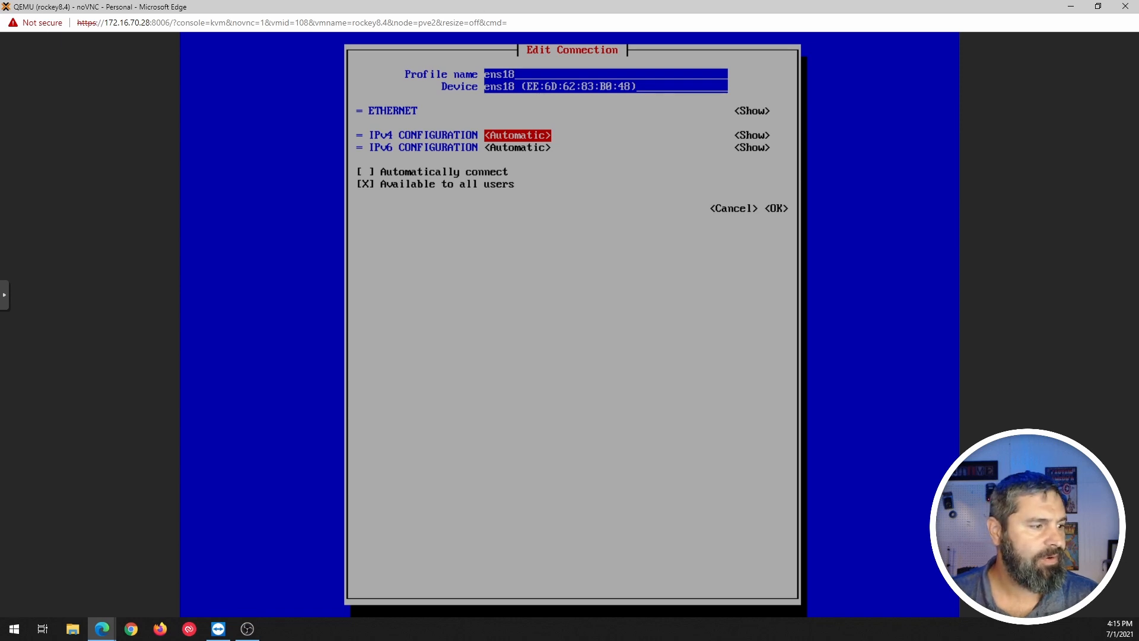
{"action": "left_click", "coordinate": [366, 171]}
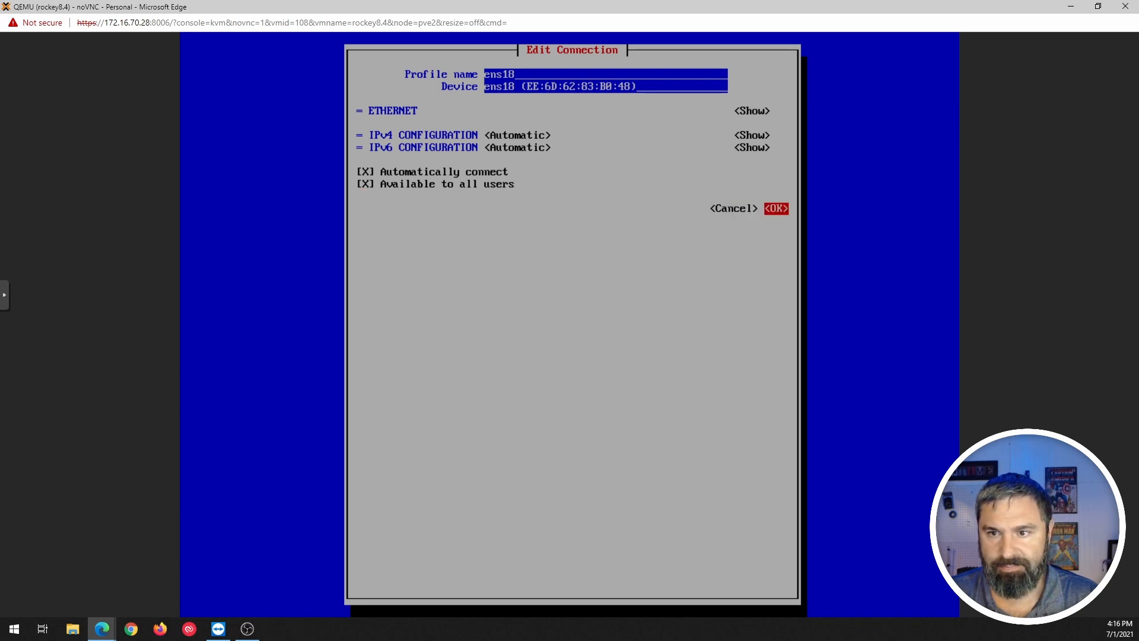
{"action": "left_click", "coordinate": [774, 208]}
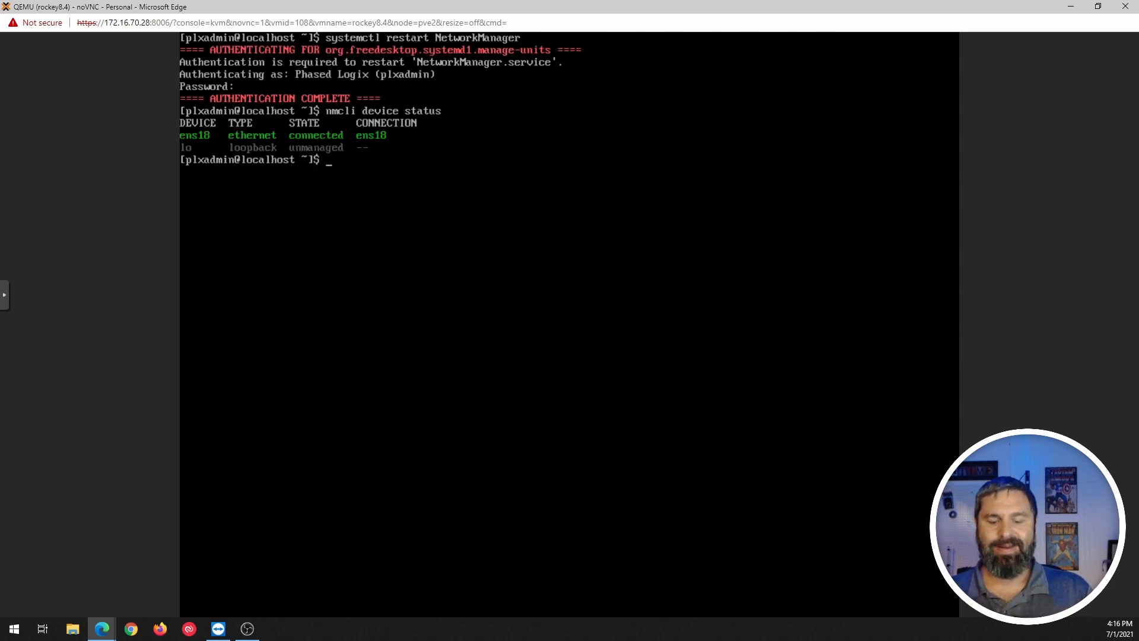
Step: Ping google.com again and get replies
{"action": "type", "text": "ping go"}
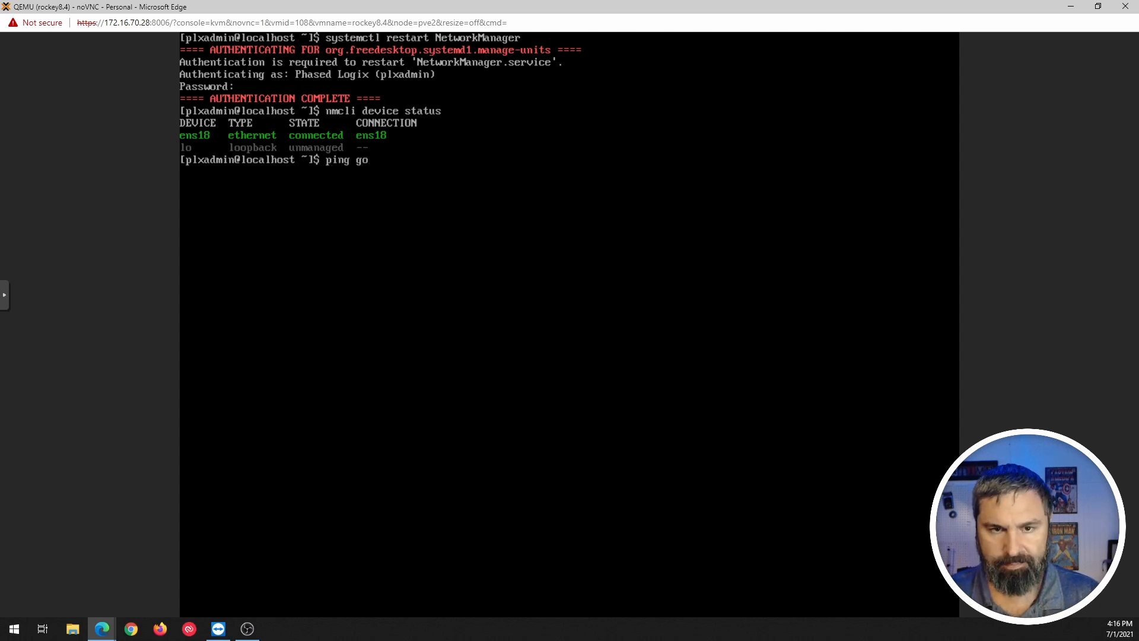
{"action": "key", "text": "Return"}
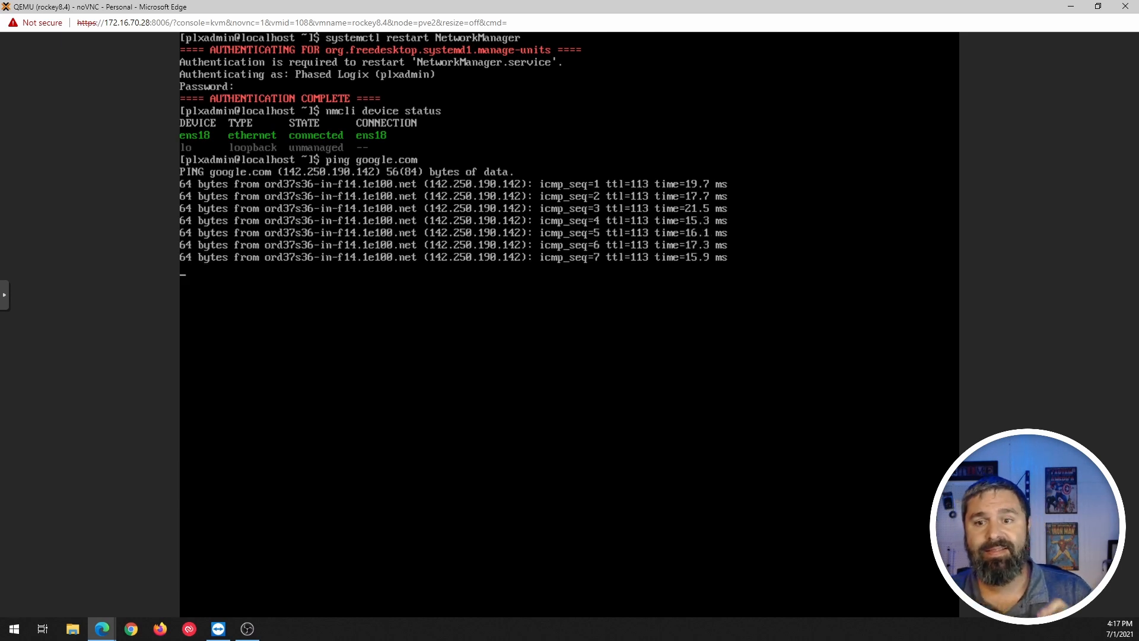
Step: Interrupt the google.com ping to show its summary: 8 sent, 8 received, 0% loss
{"action": "key", "text": "ctrl+c"}
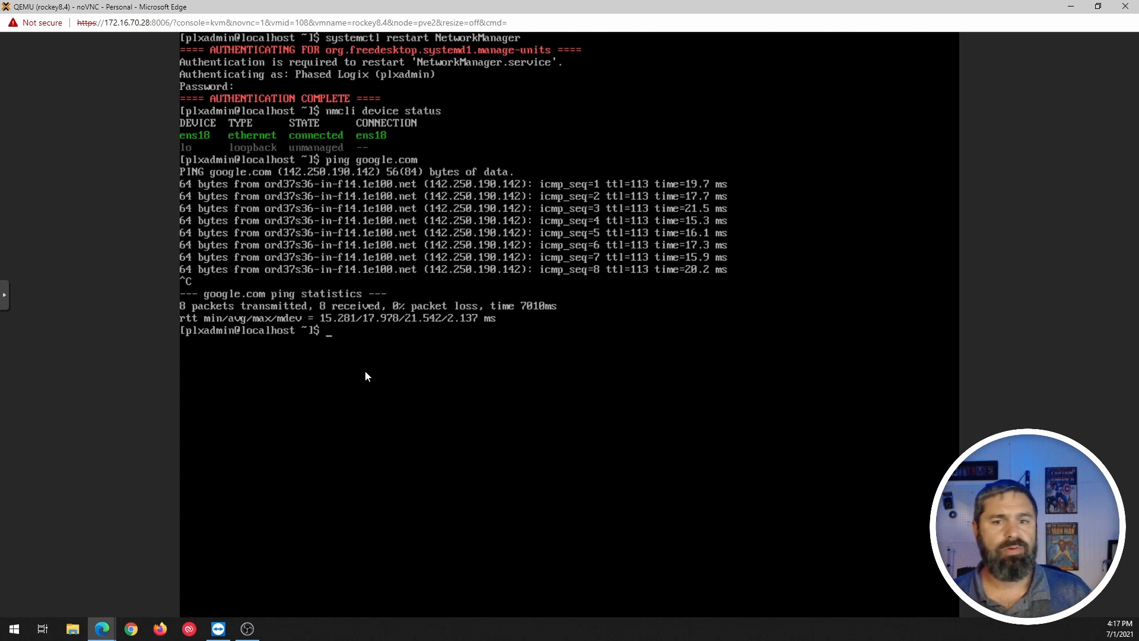
{"action": "mouse_move", "coordinate": [220, 61]}
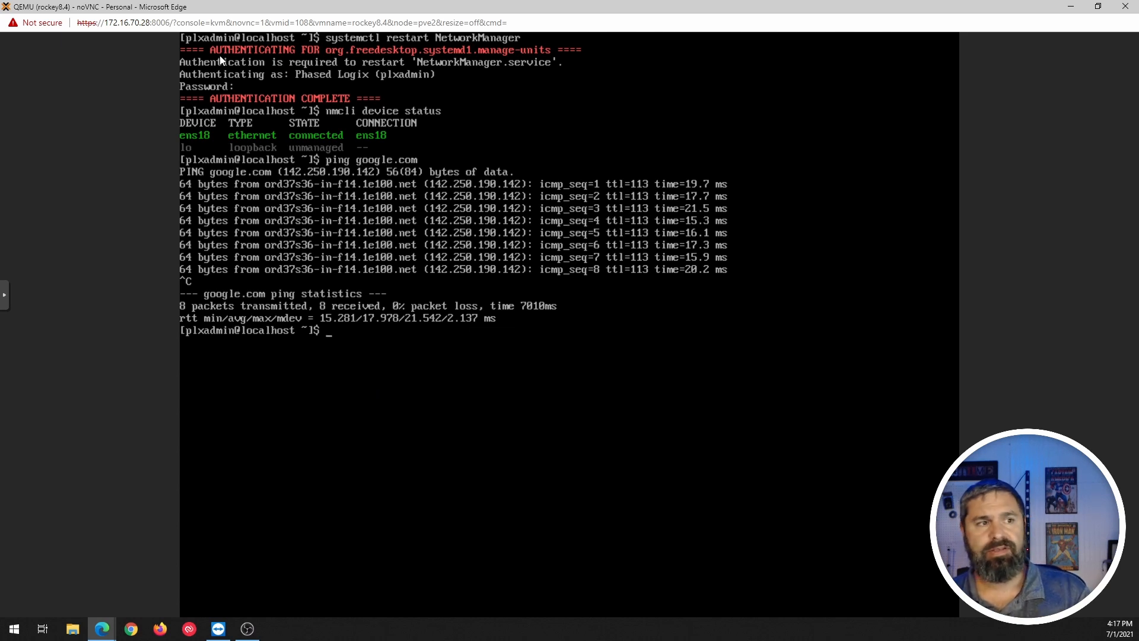